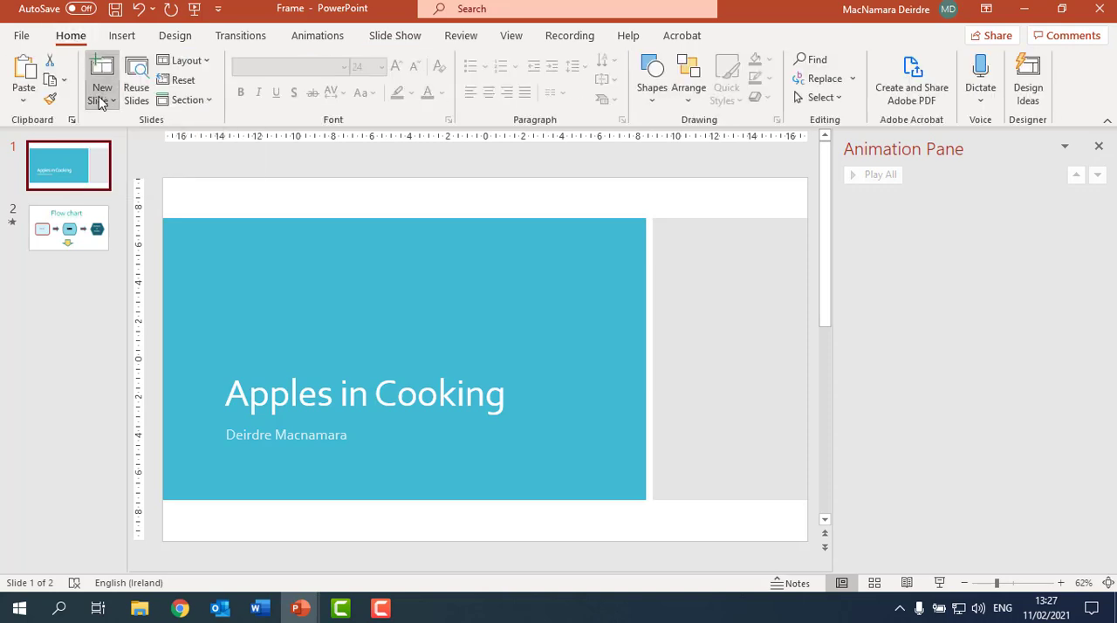
Add a new slide with the Blank layout after the title slide.
left_click(101, 79)
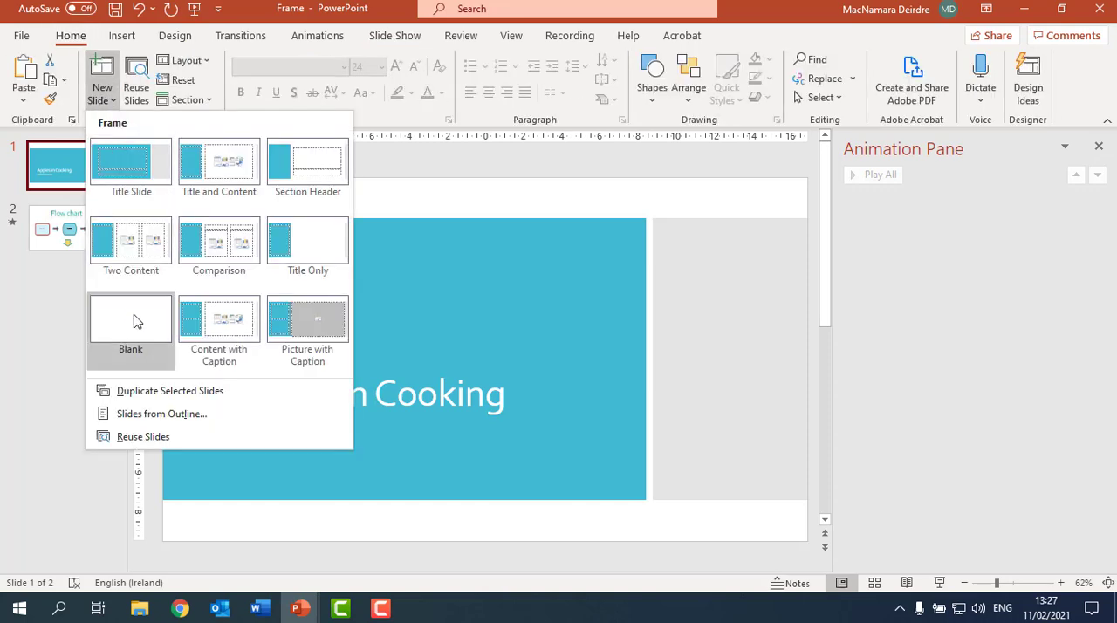
left_click(129, 328)
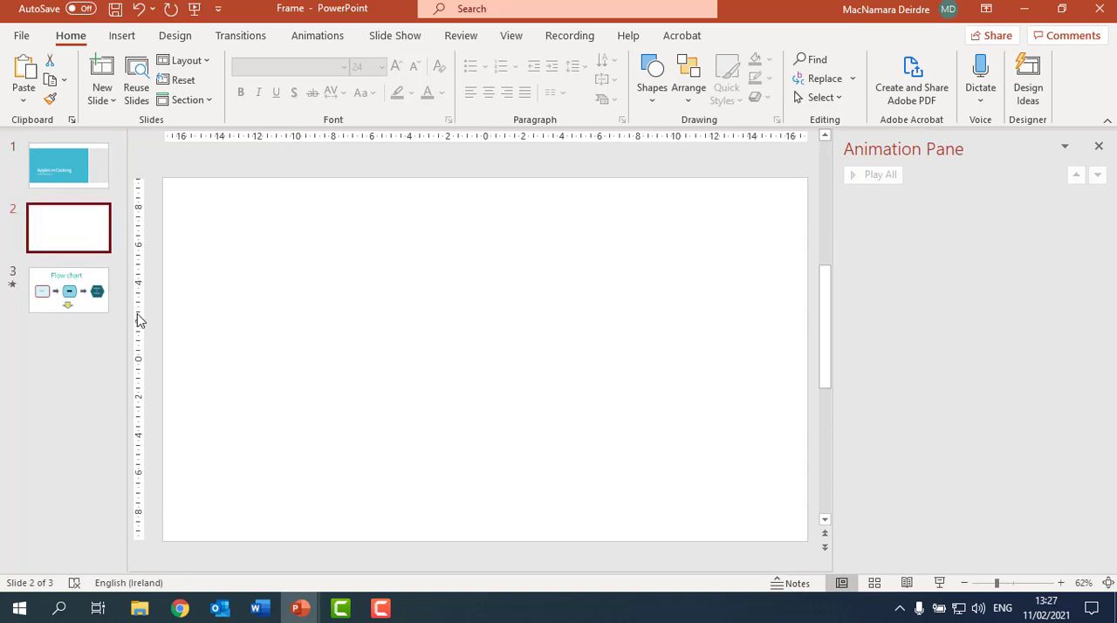
mouse_move(463, 226)
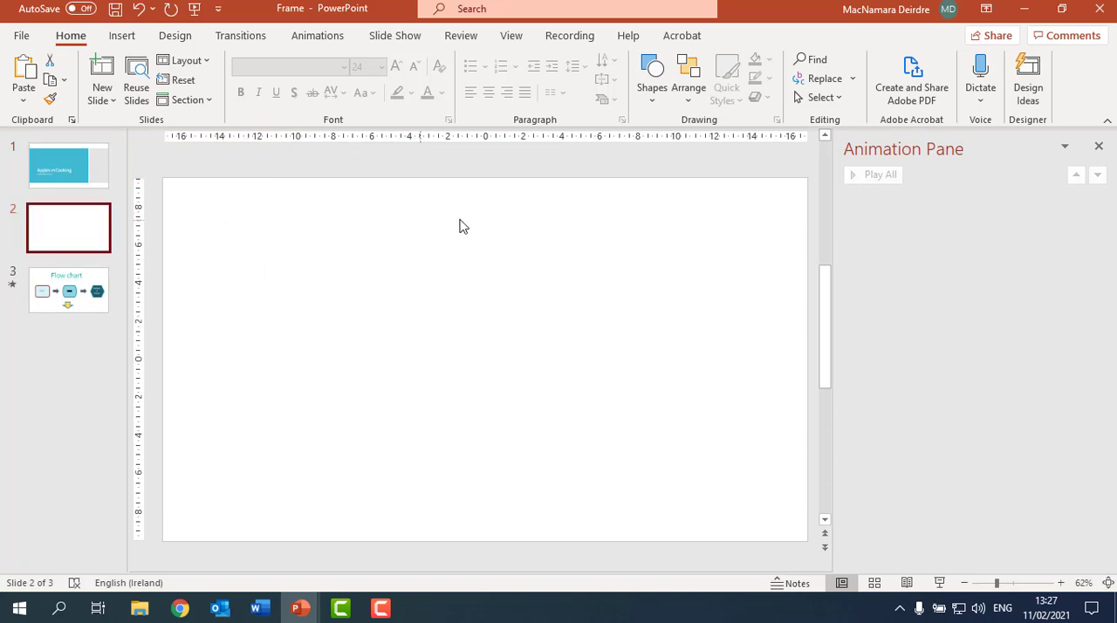
mouse_move(256, 189)
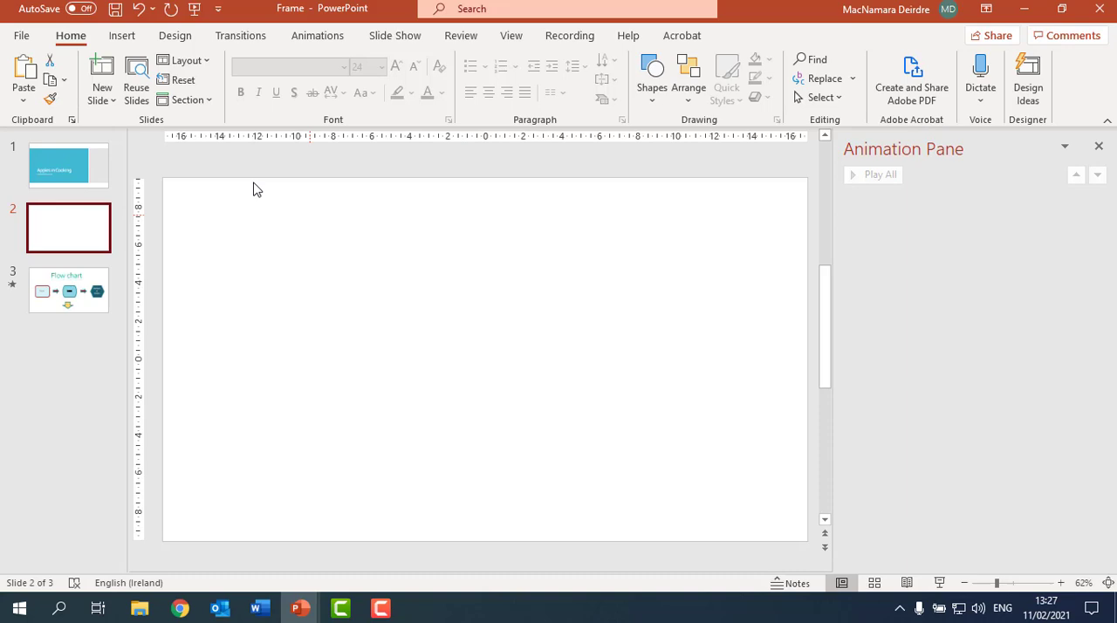
Insert an online picture by searching 'apple' and choosing a red apple photo.
left_click(122, 35)
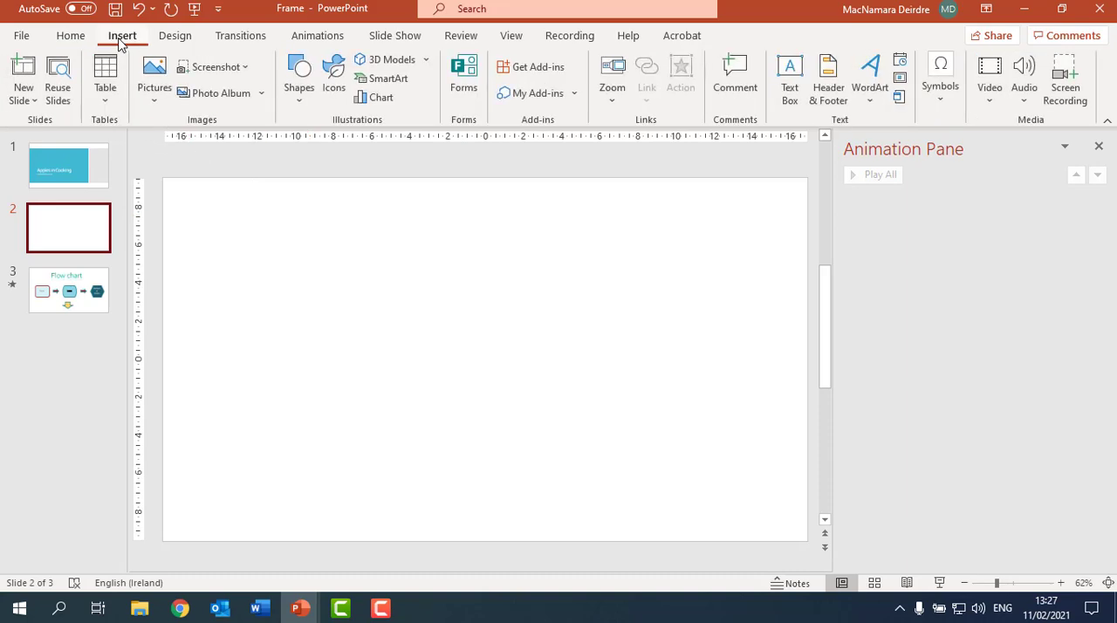
left_click(153, 78)
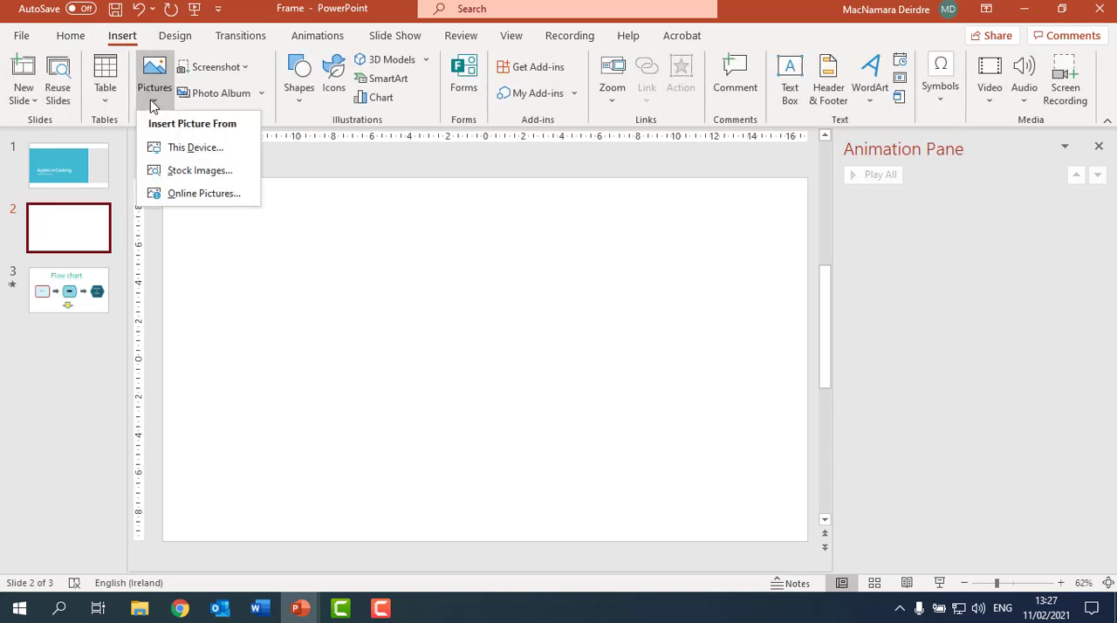
left_click(203, 192)
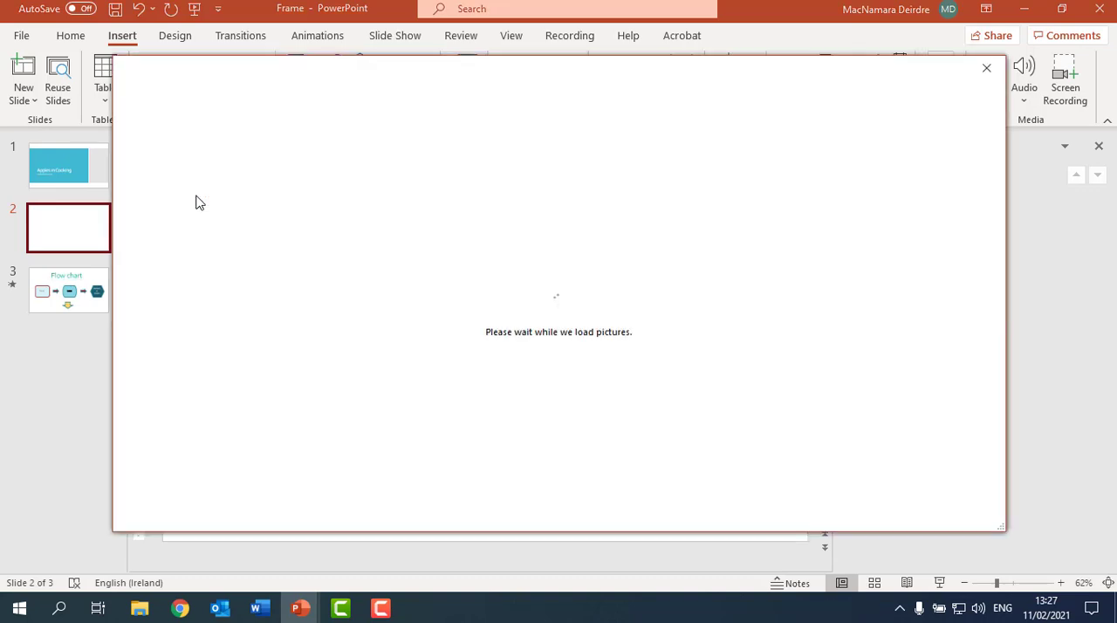
mouse_move(208, 203)
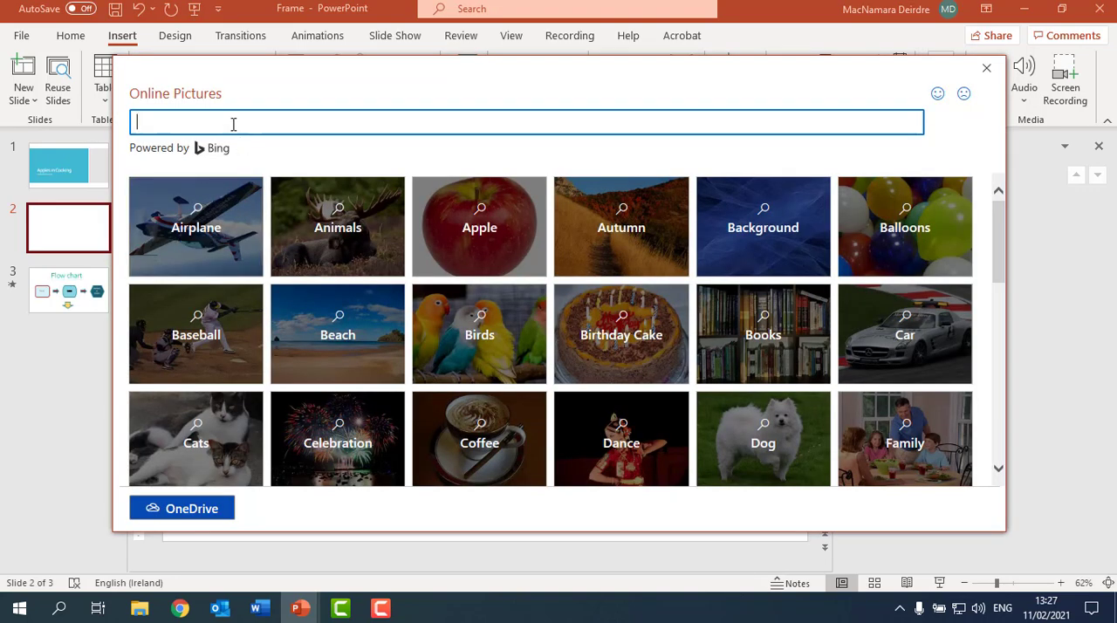
type("apple")
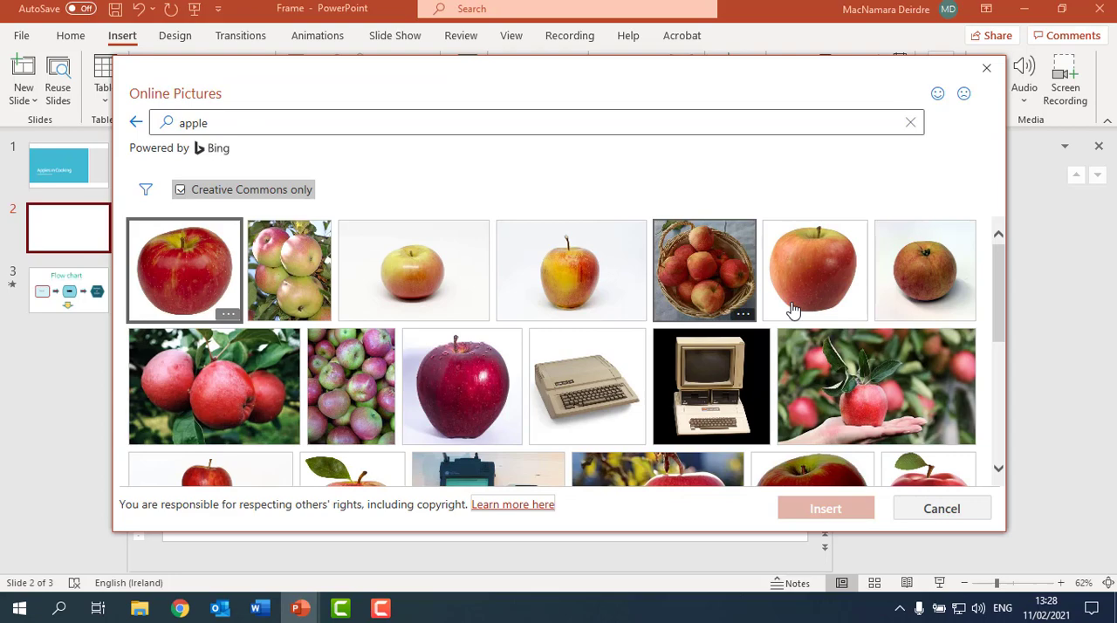
left_click(813, 270)
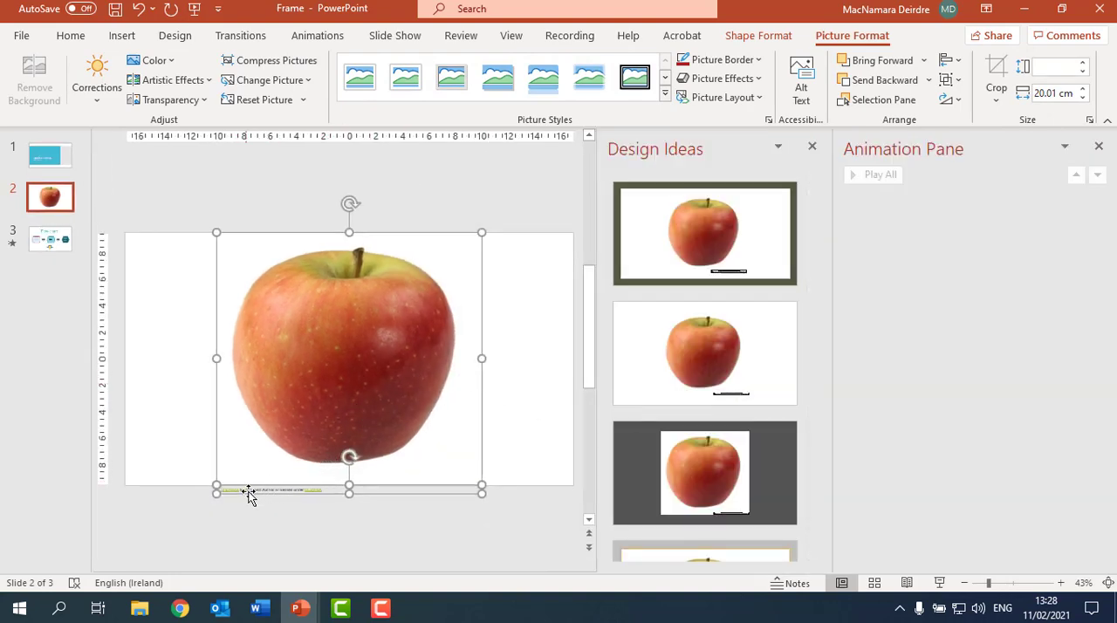
Remove the attribution caption and shrink the apple photo to a tiny icon near the top.
left_click(541, 405)
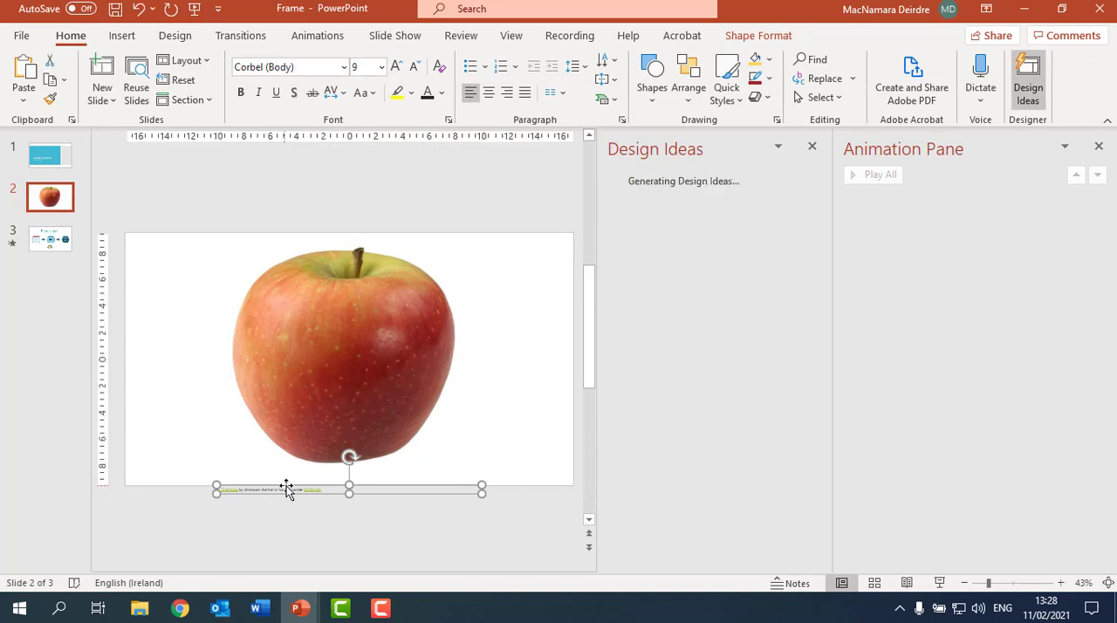
left_click(349, 358)
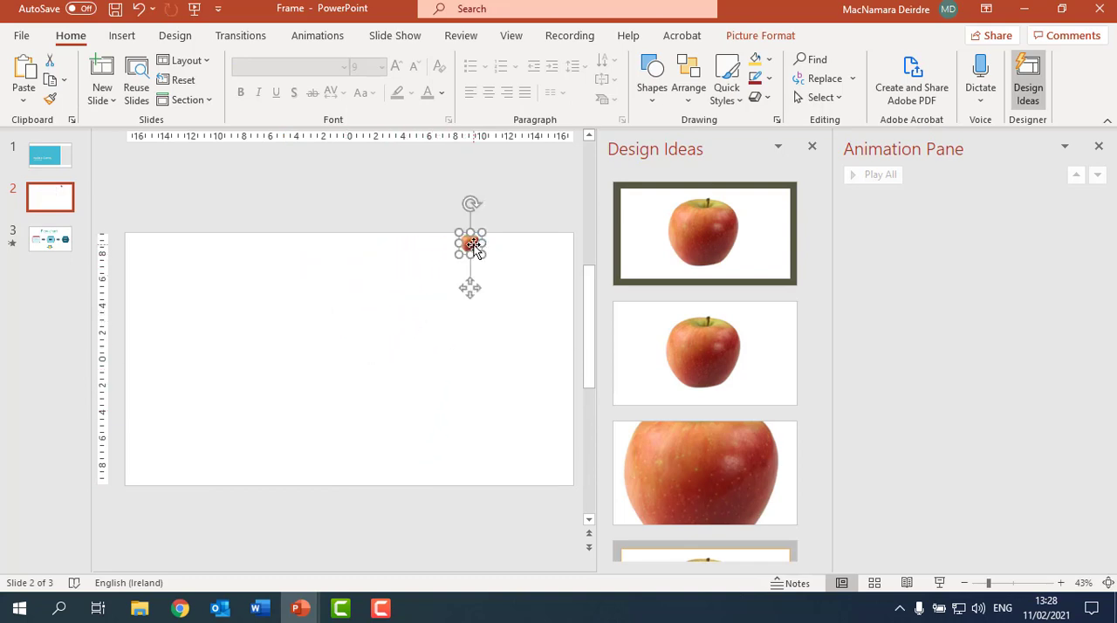
Move the tiny apple to the top-left corner and paste several copies beside it.
left_click_drag(471, 248, 150, 252)
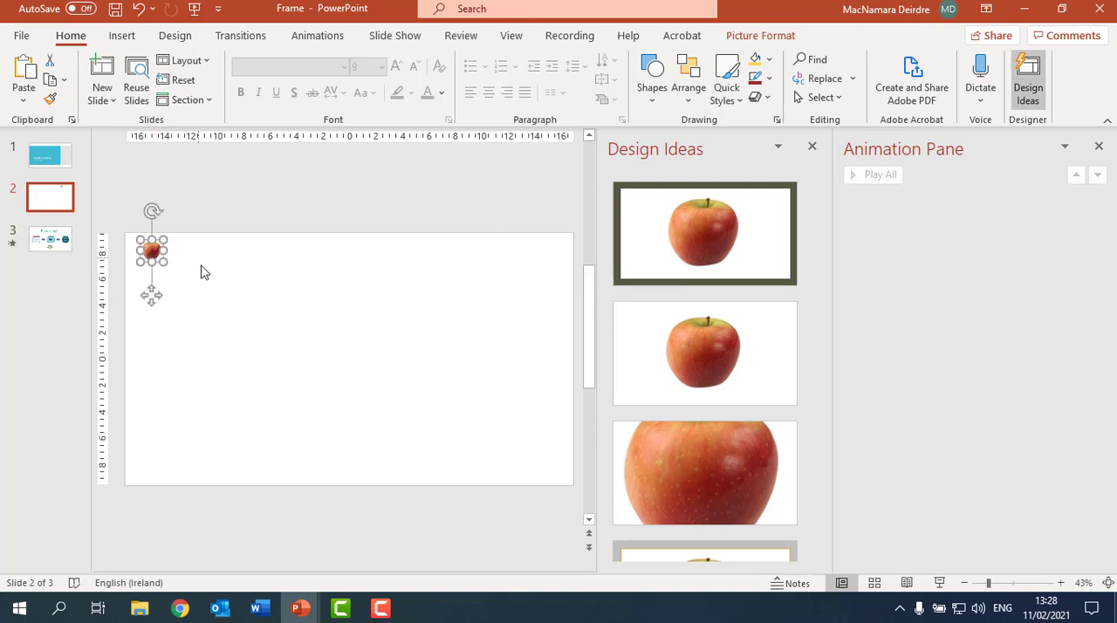
mouse_move(38, 32)
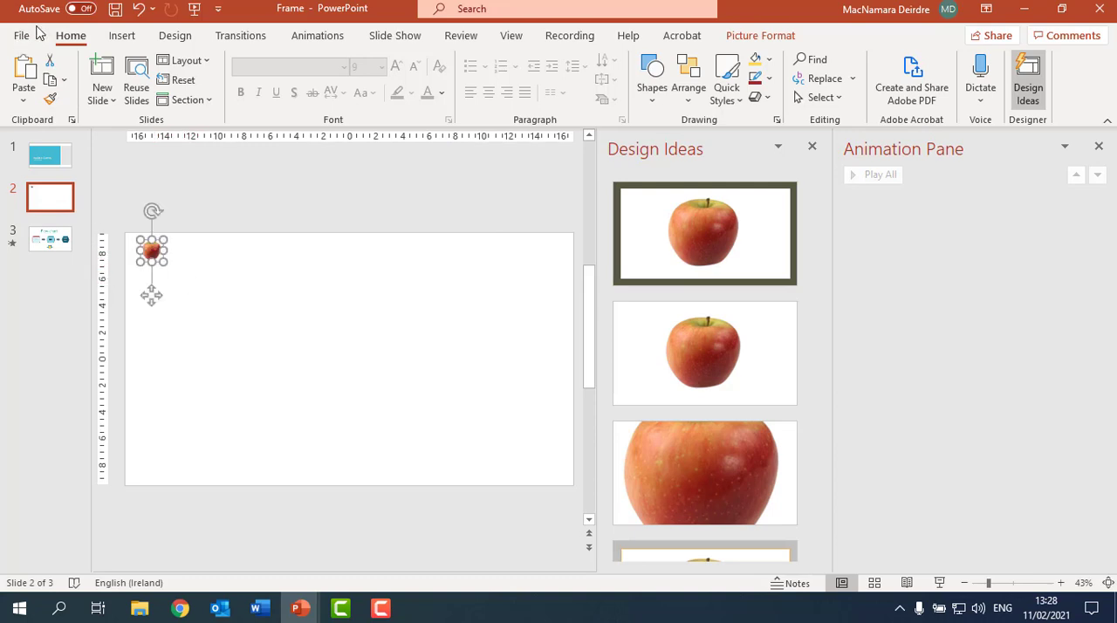
mouse_move(49, 72)
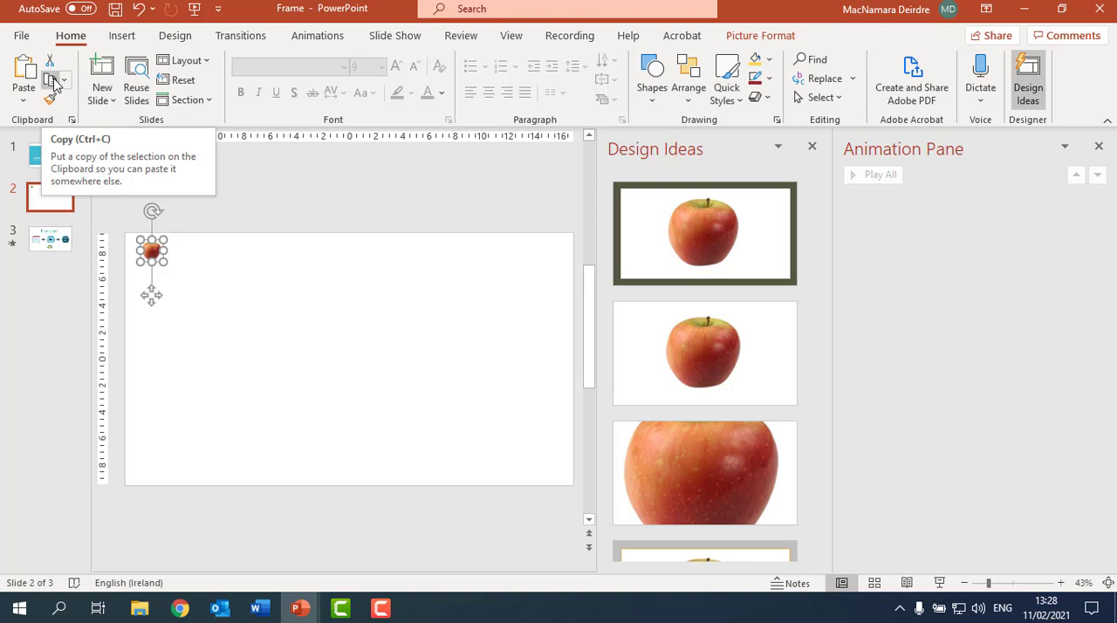
mouse_move(56, 80)
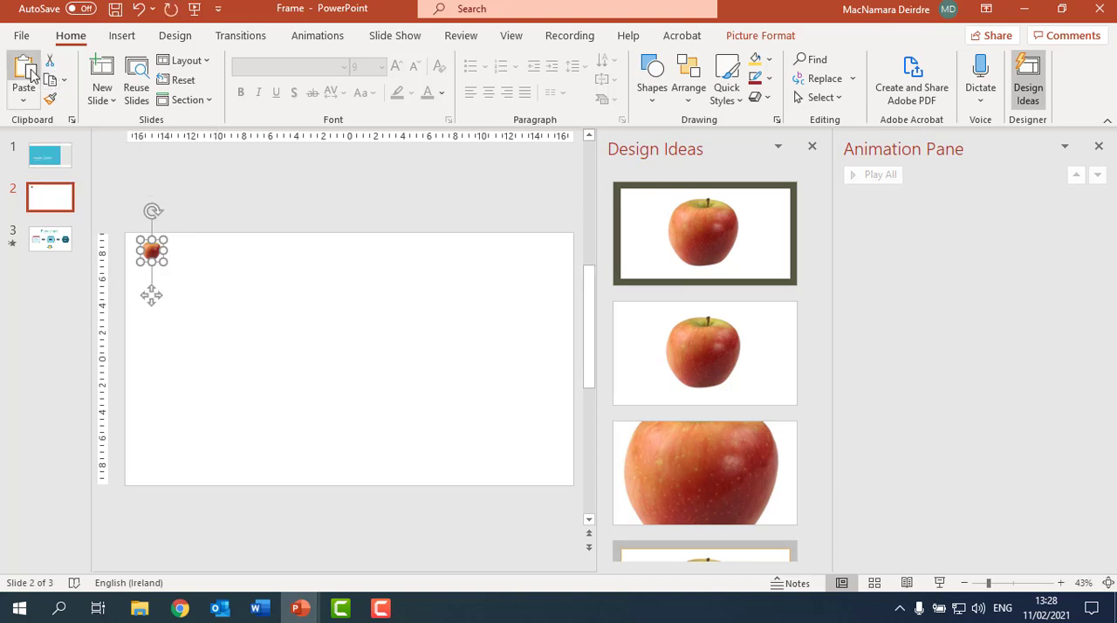
mouse_move(25, 73)
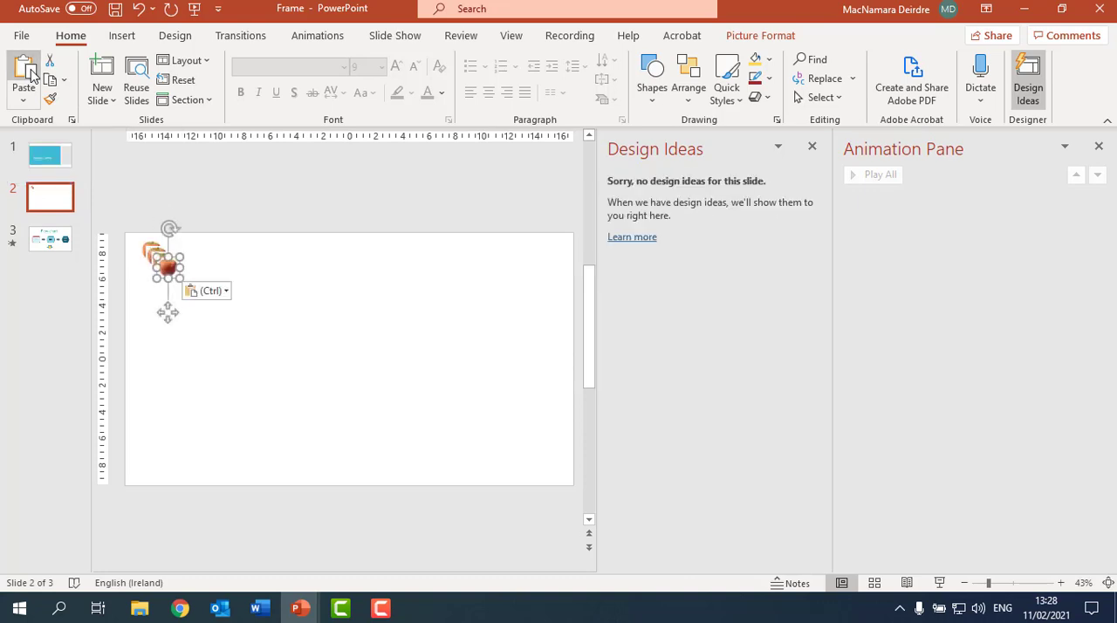
left_click_drag(168, 265, 196, 295)
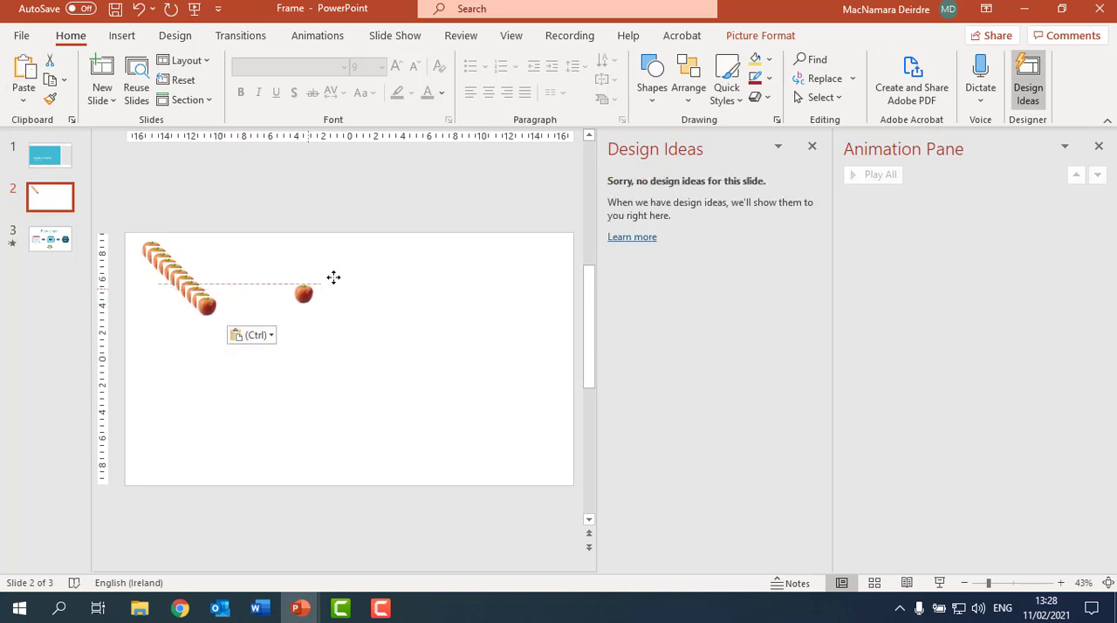
Place one apple copy in the top-right corner and select the top-left apple.
left_click_drag(303, 293, 541, 251)
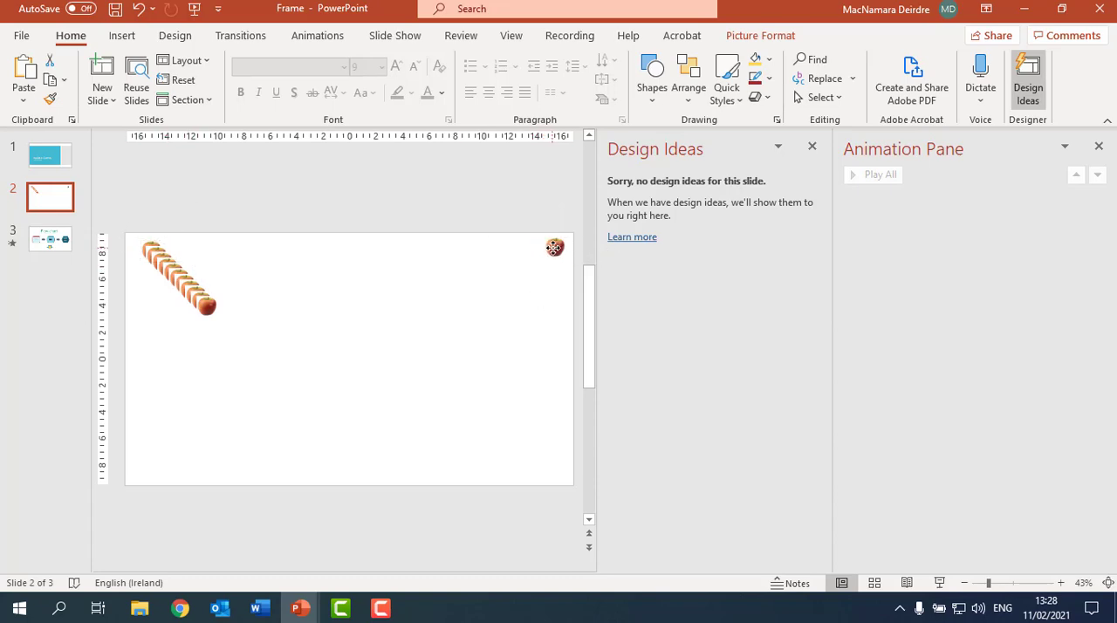
left_click(555, 248)
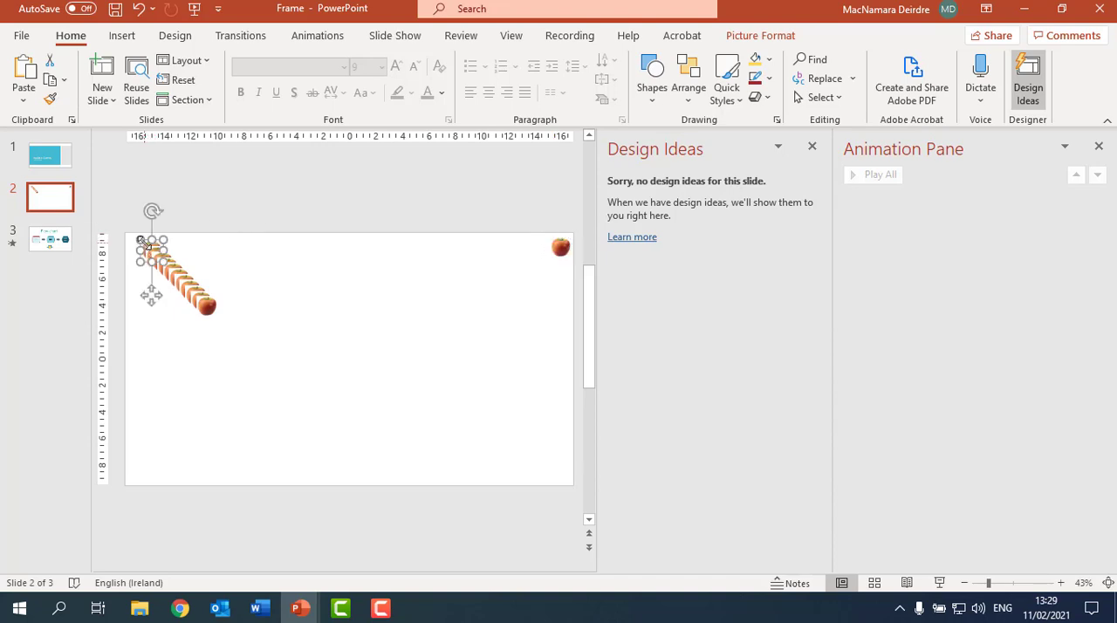
left_click(140, 245)
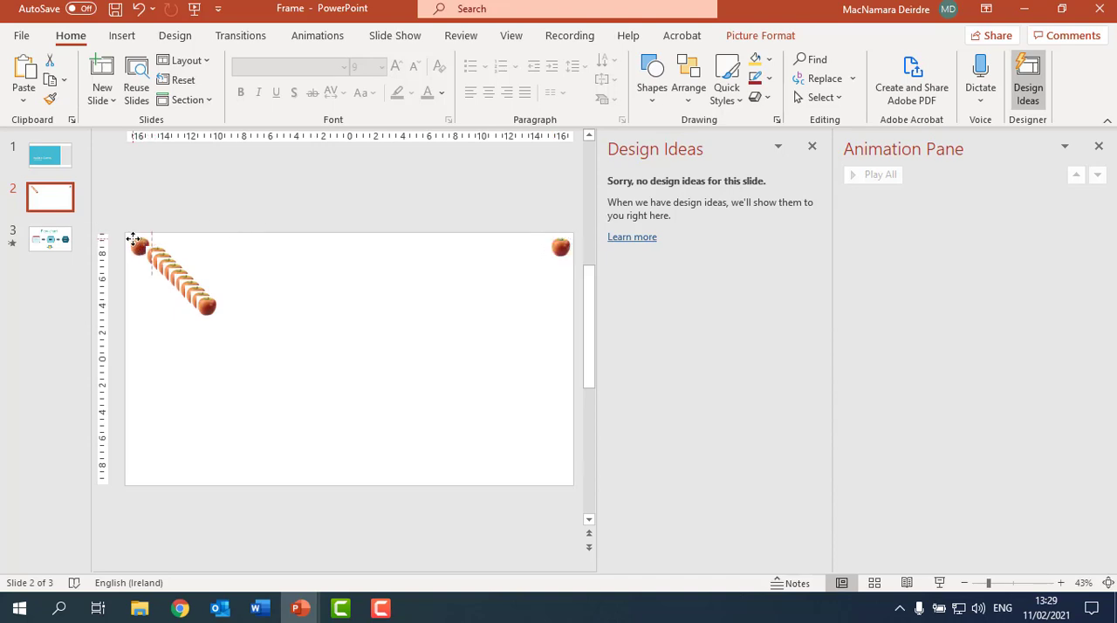
left_click(141, 248)
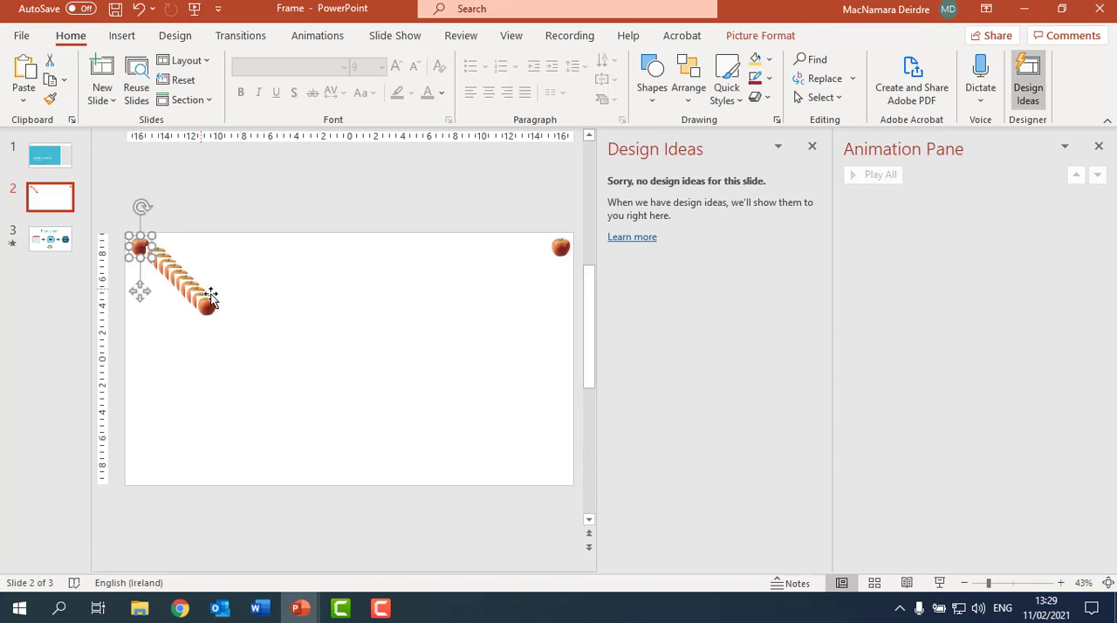
Align the selected apples and distribute them horizontally into an even row across the top.
left_click(575, 398)
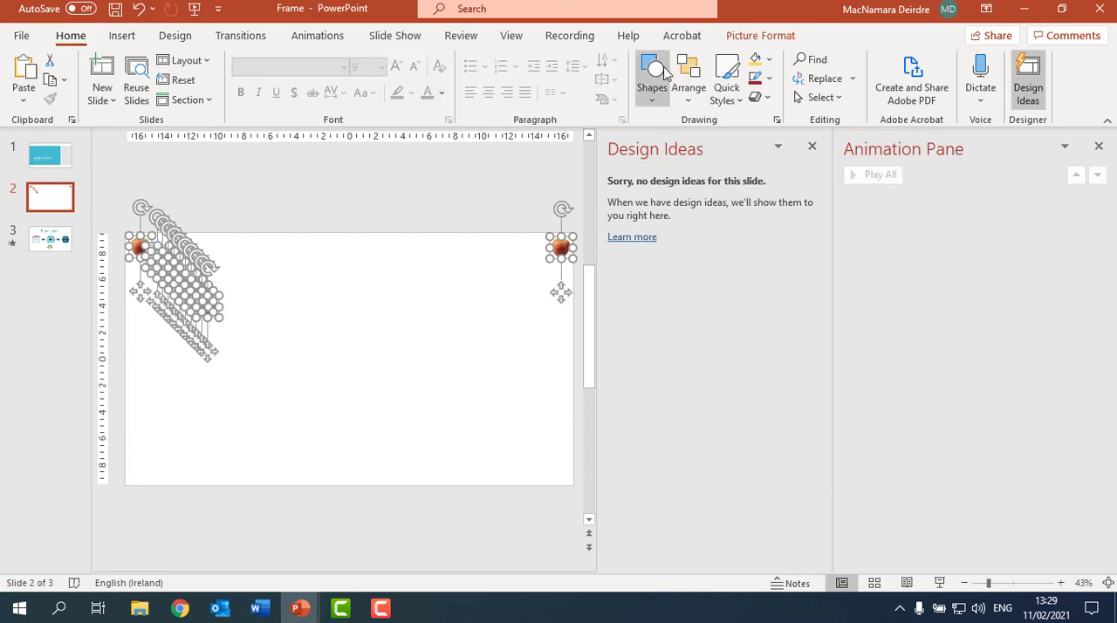
left_click(761, 35)
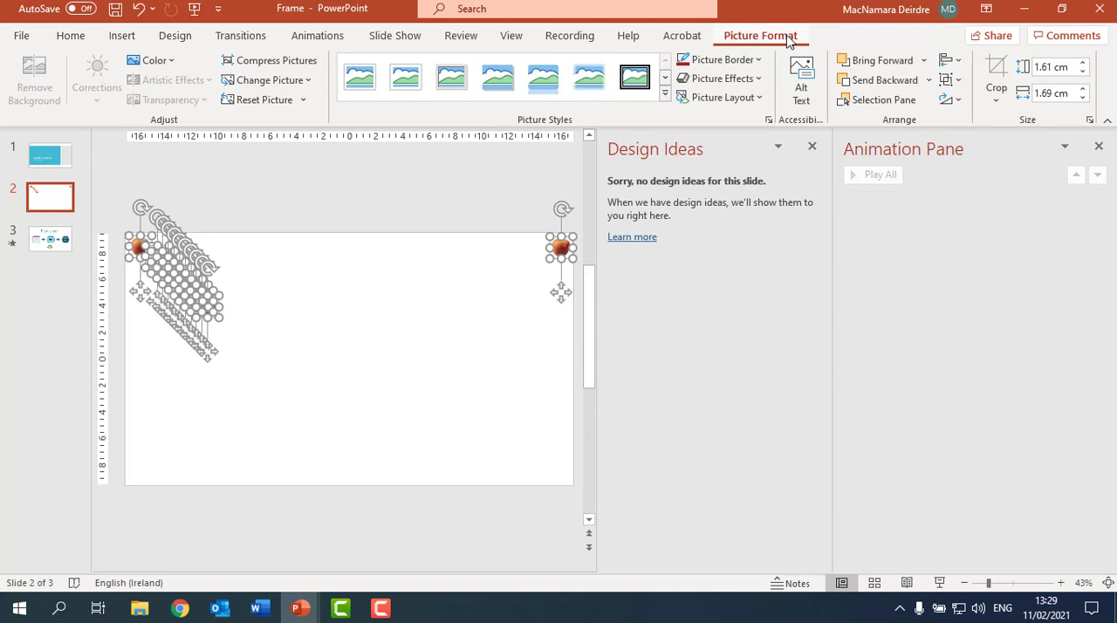
left_click(949, 60)
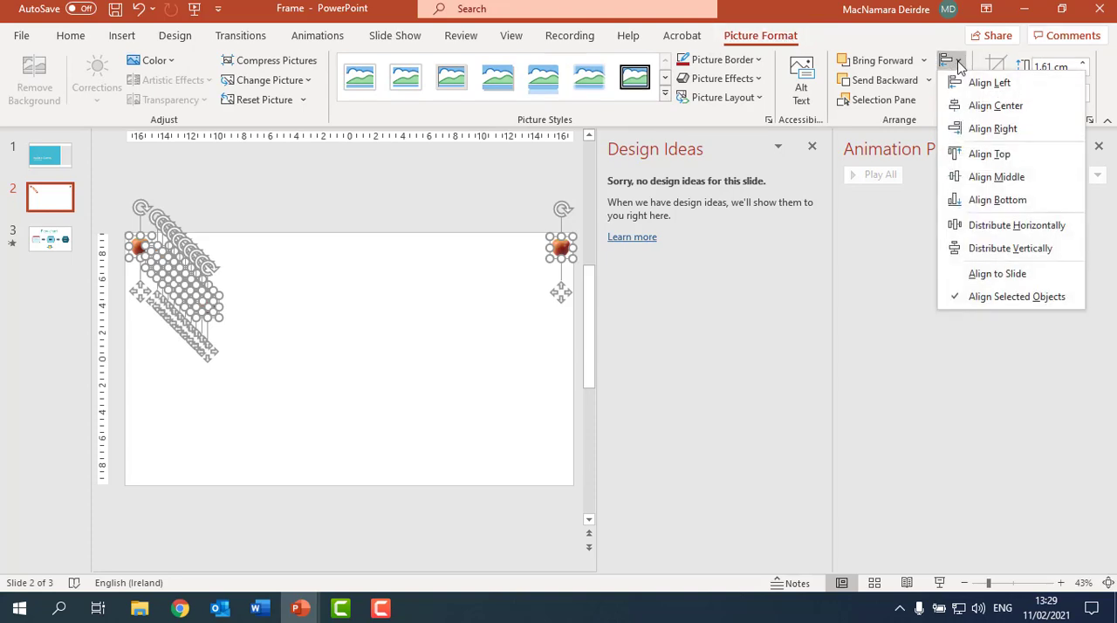
mouse_move(995, 176)
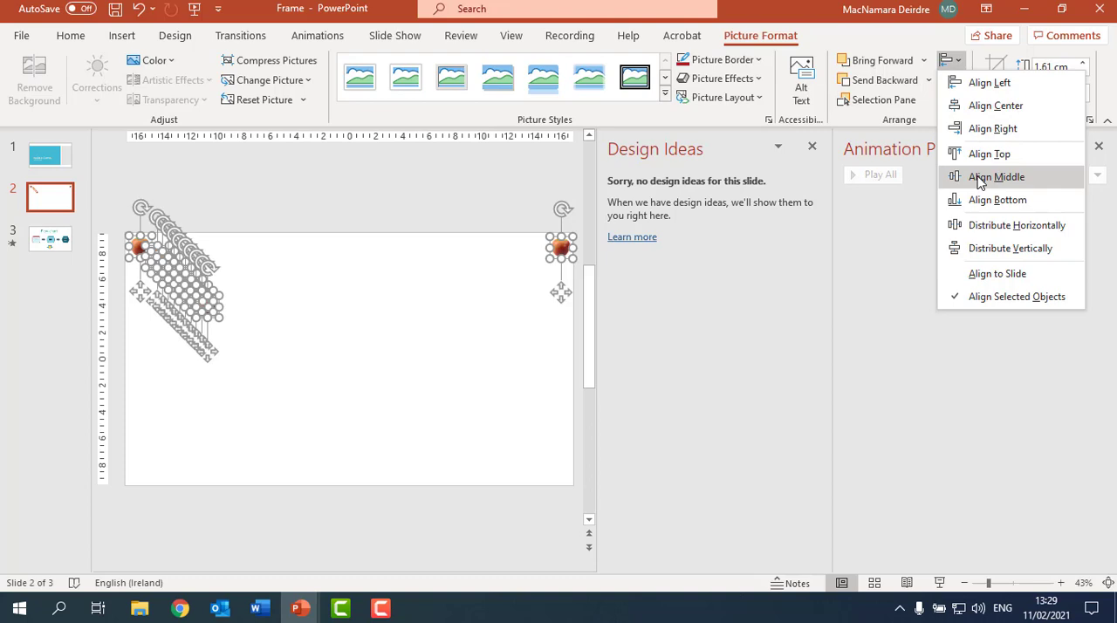
left_click(994, 176)
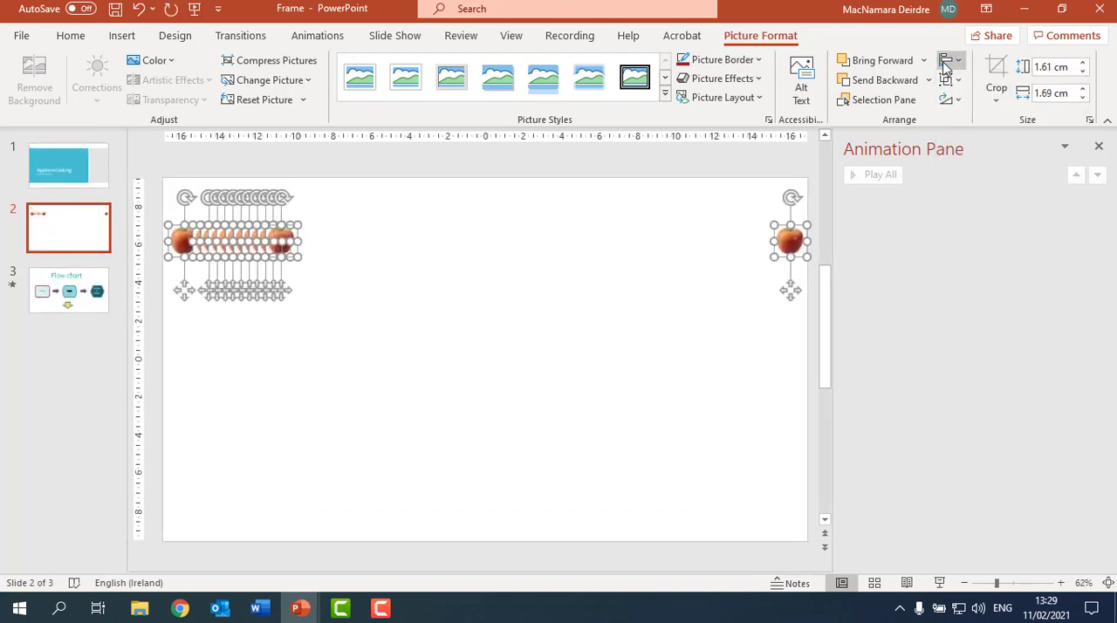
mouse_move(959, 63)
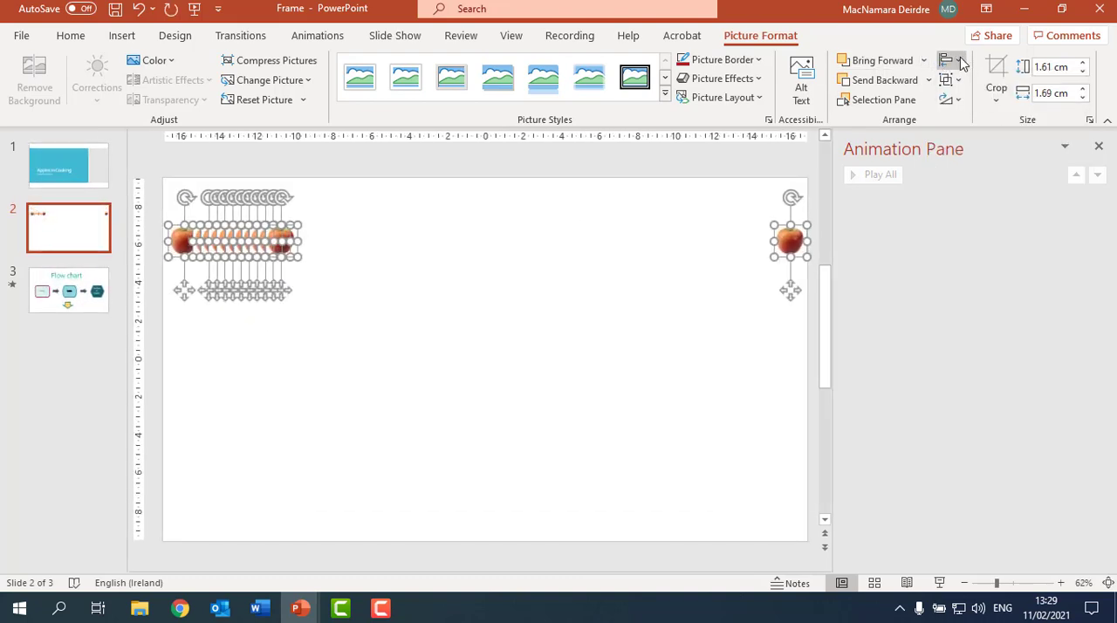
left_click(951, 59)
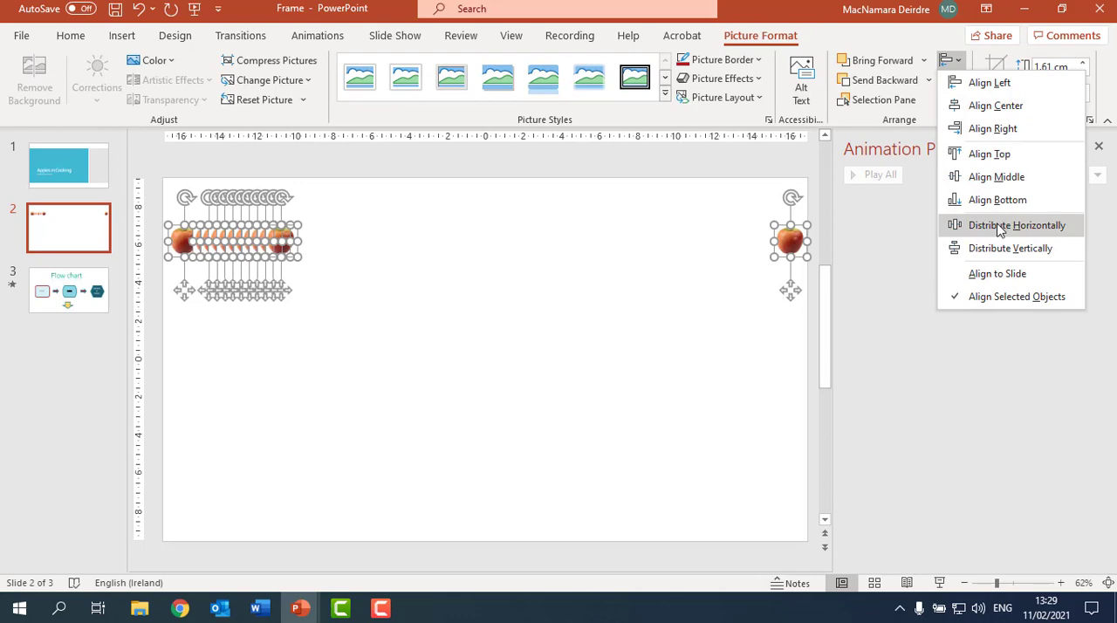
left_click(1015, 225)
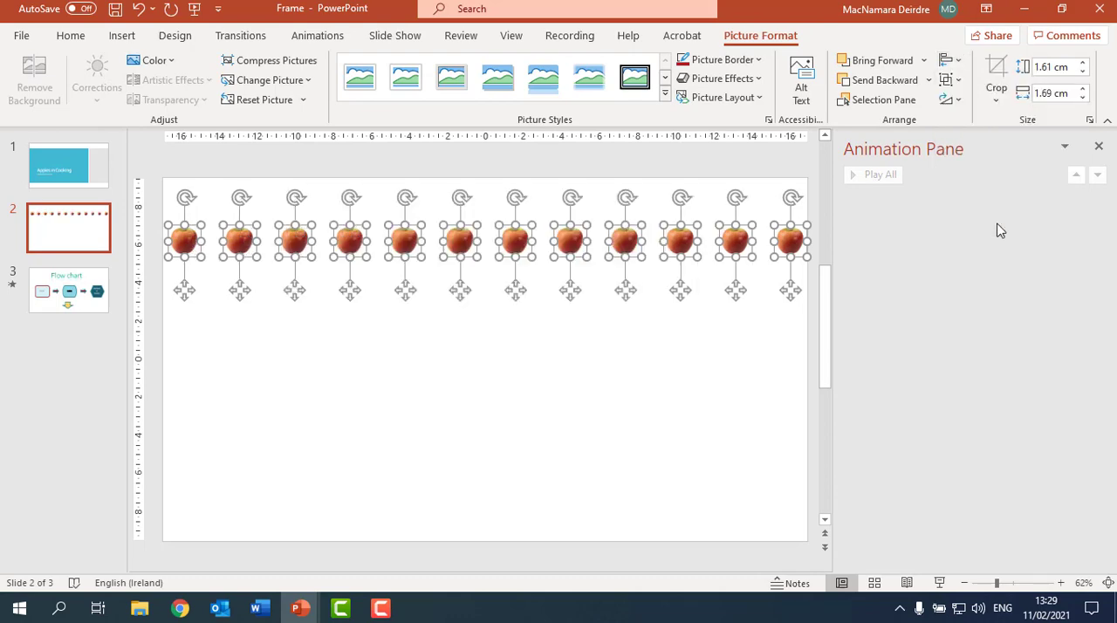
mouse_move(1001, 225)
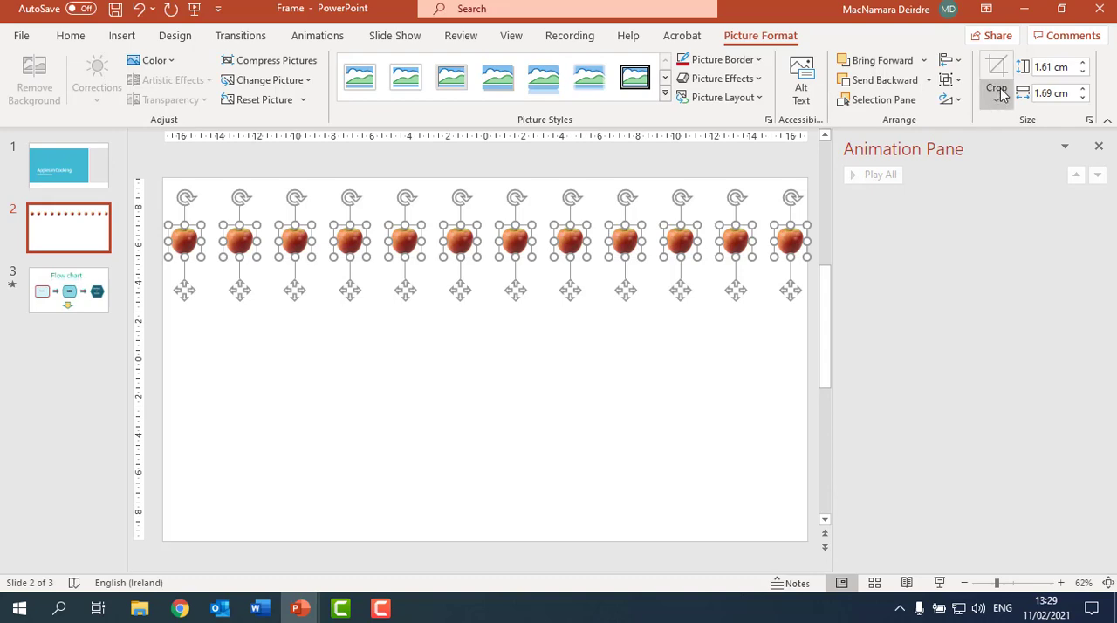
Group the top row of apples into one object and select the group.
left_click(946, 80)
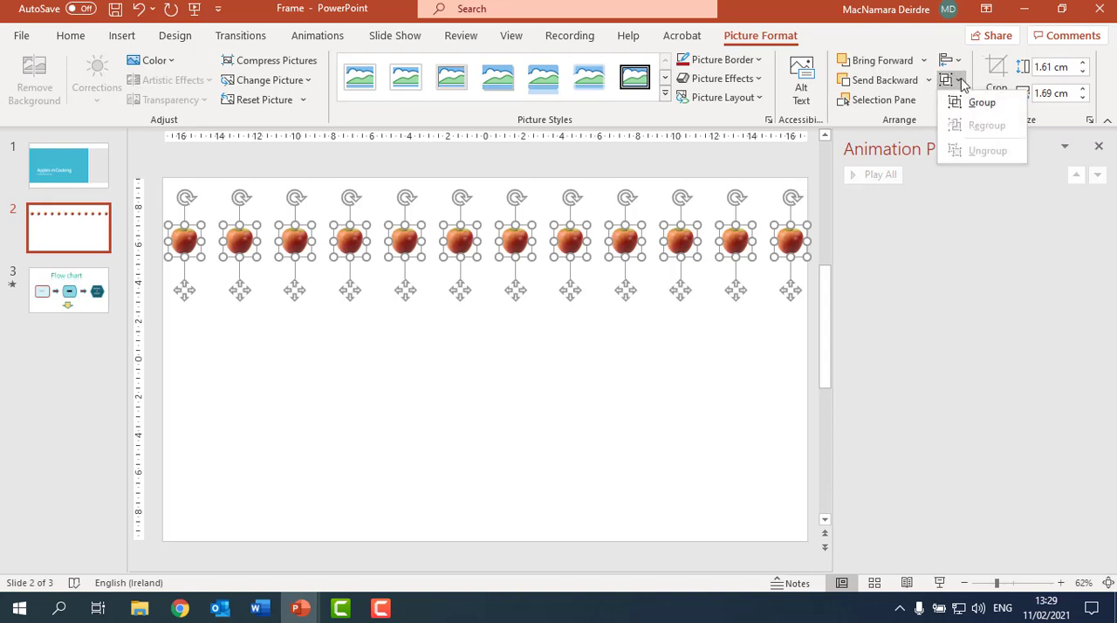
left_click(981, 101)
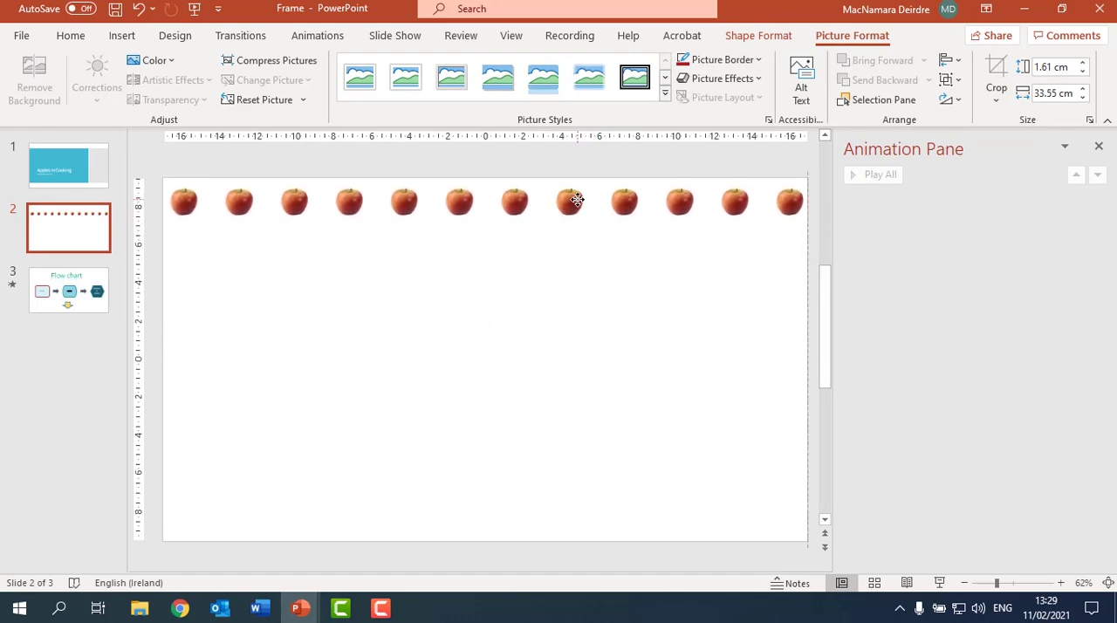
left_click(514, 212)
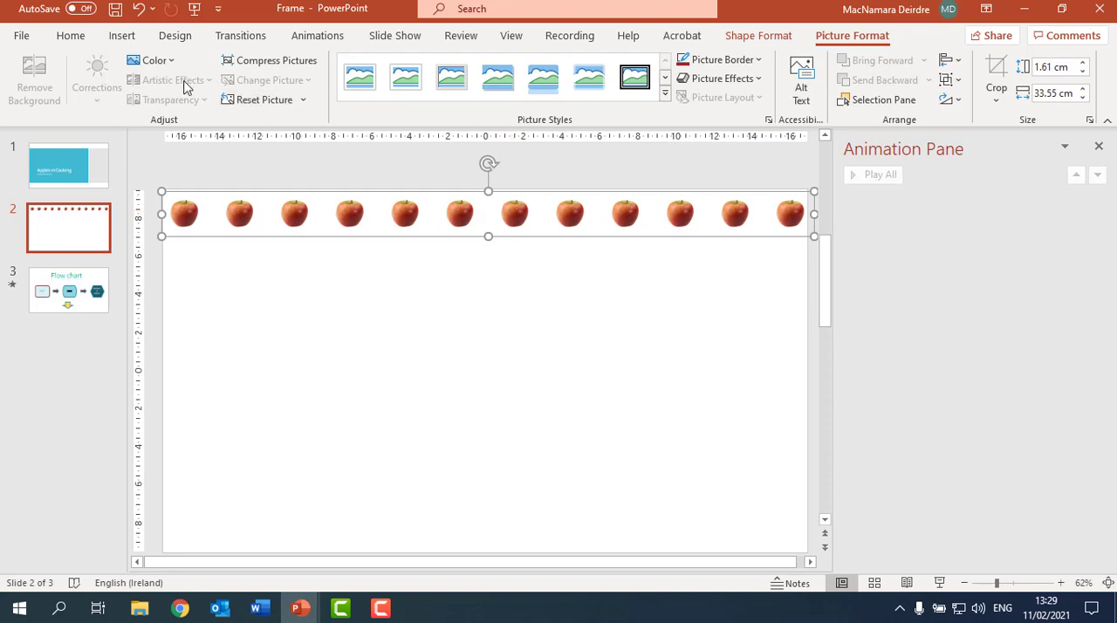
left_click(69, 35)
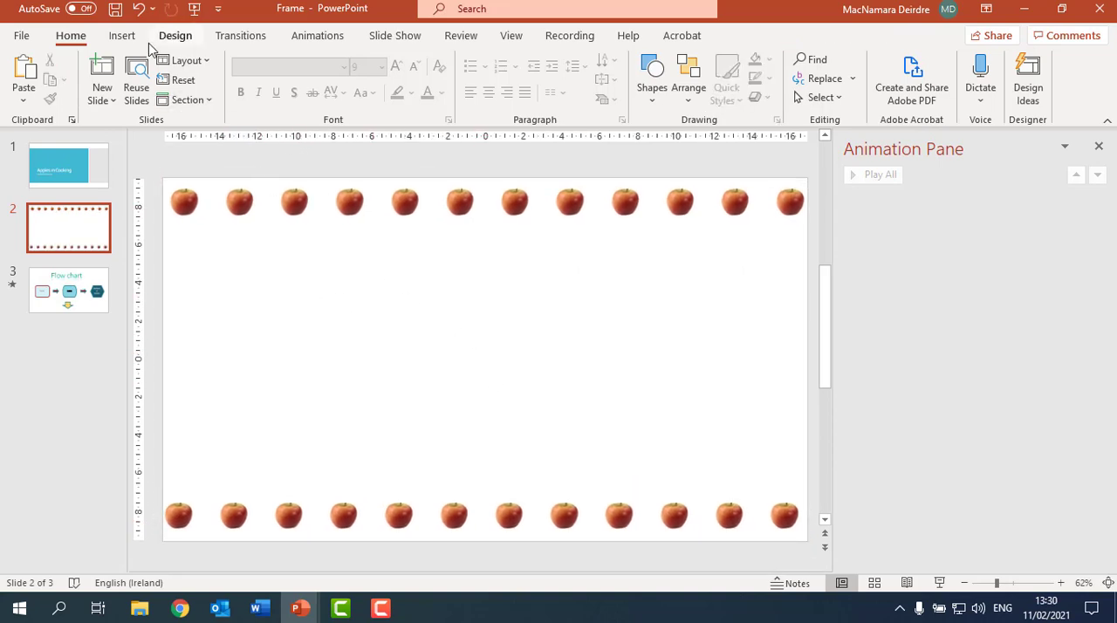
Insert outlined-style WordArt reading 'Apples are Great' in the middle of the slide.
left_click(122, 35)
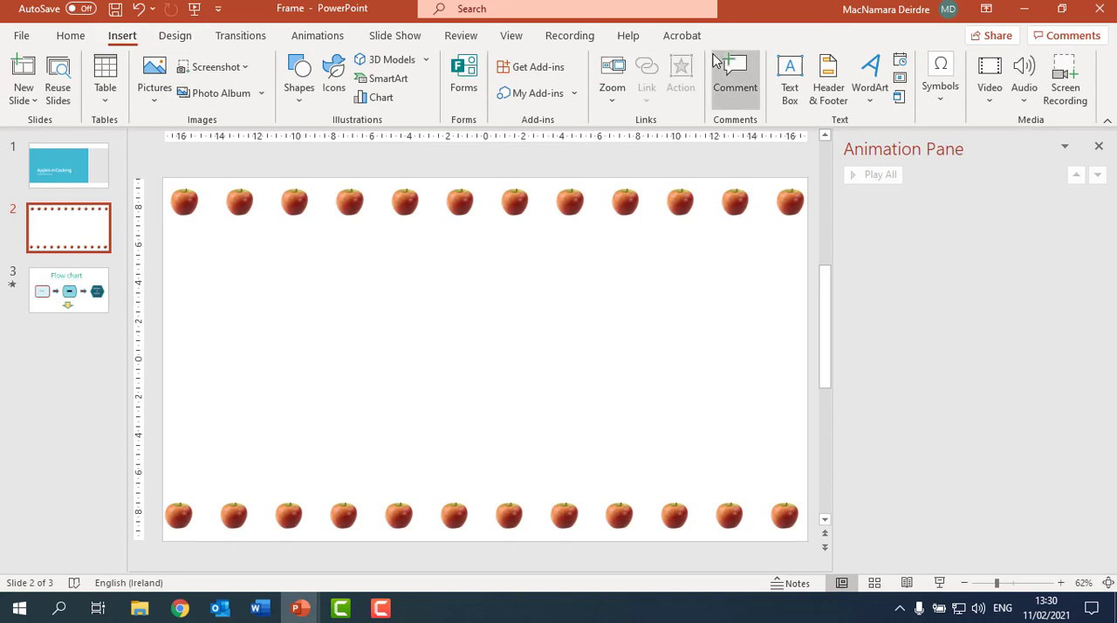
left_click(869, 74)
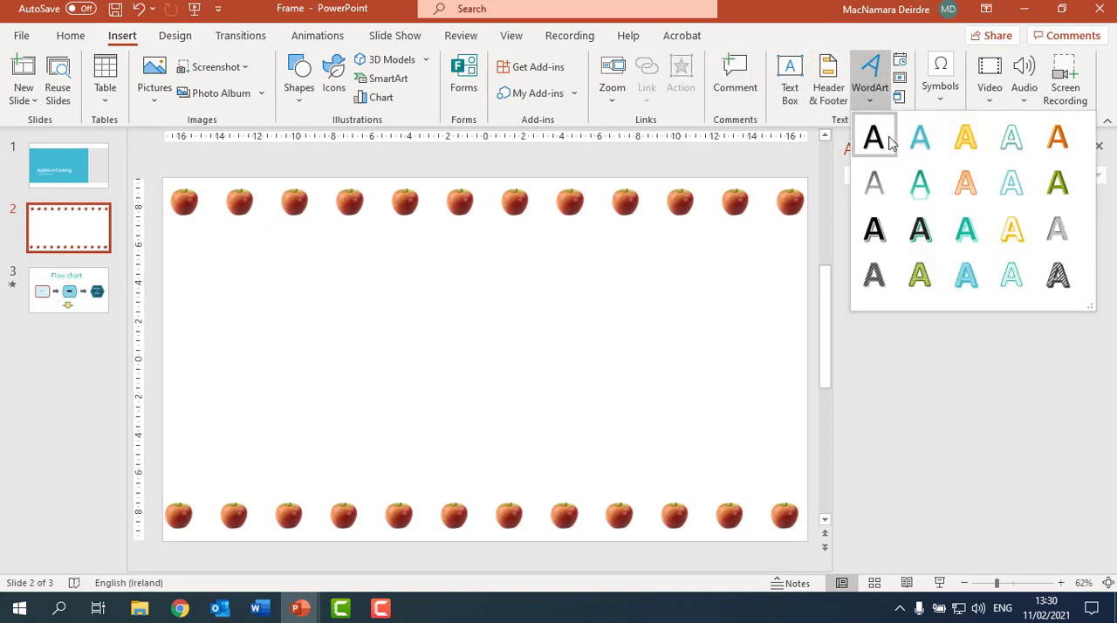
mouse_move(966, 228)
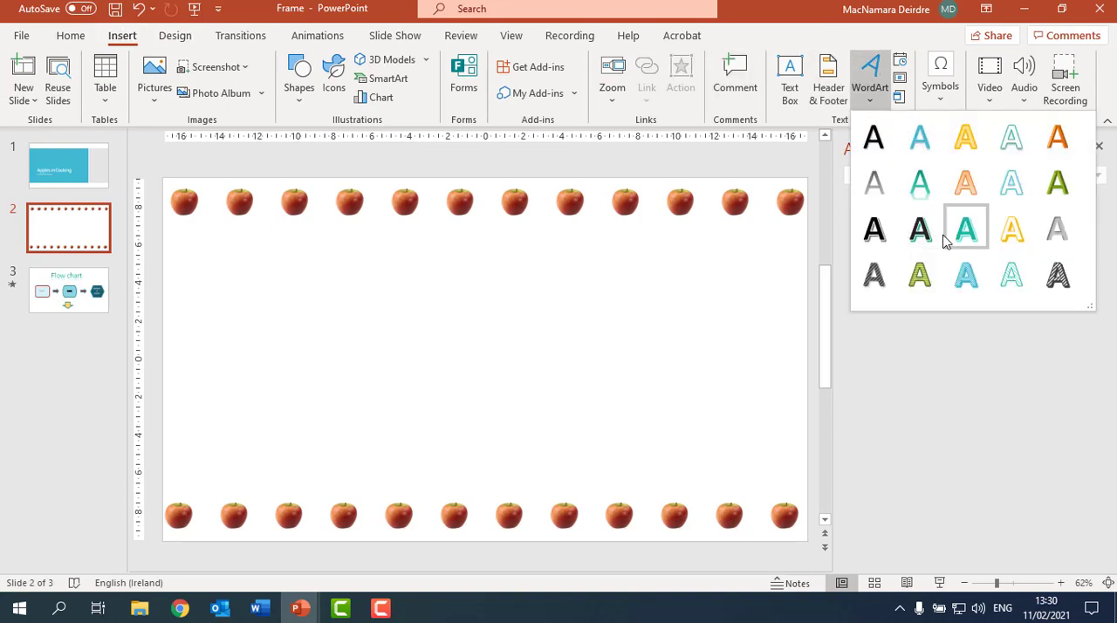
left_click(964, 228)
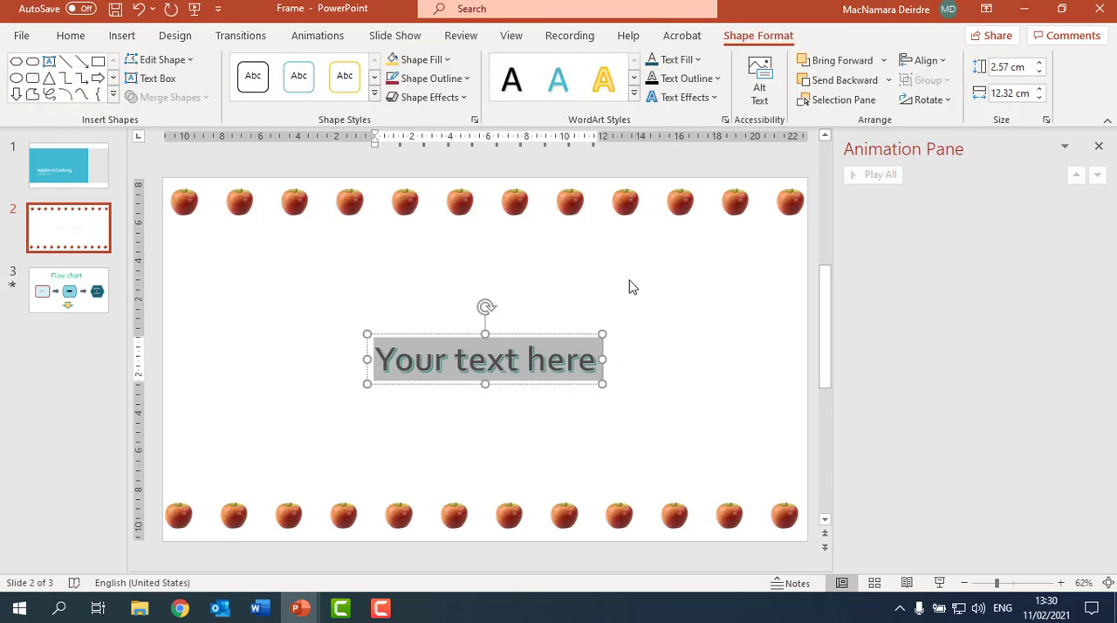
type("Apples")
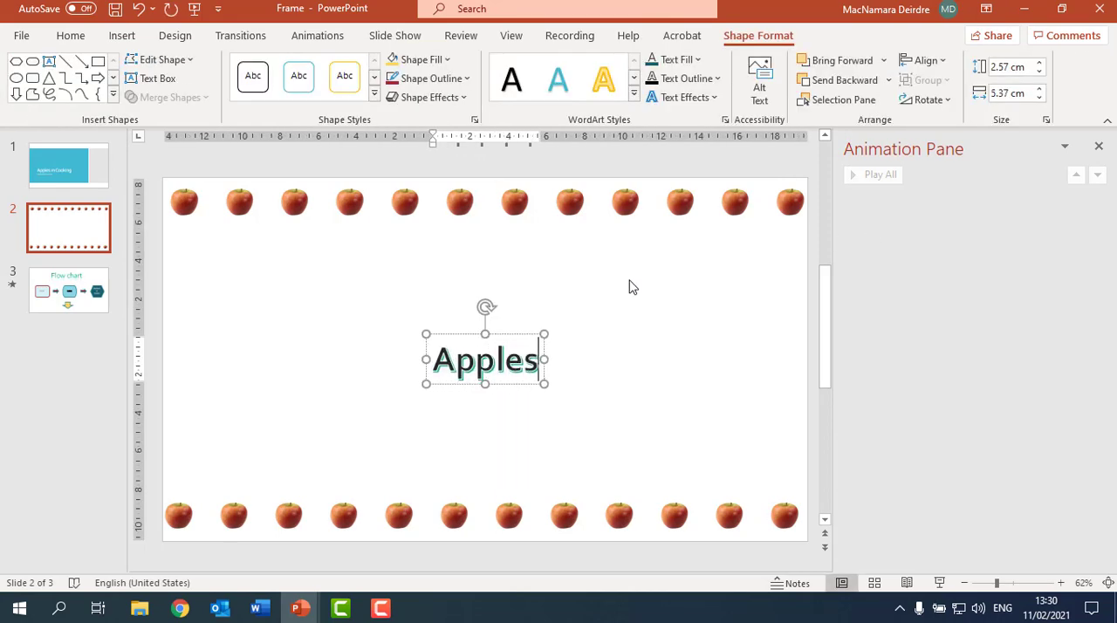
type("are Great")
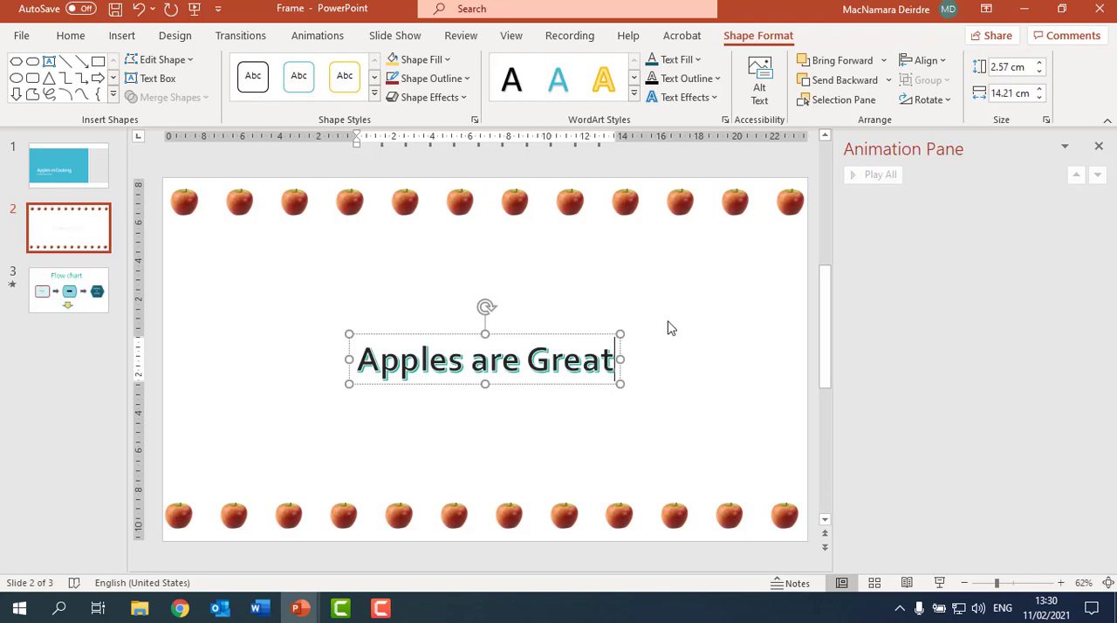
Move the 'Apples are Great' title up just below the top row of apples.
left_click(684, 98)
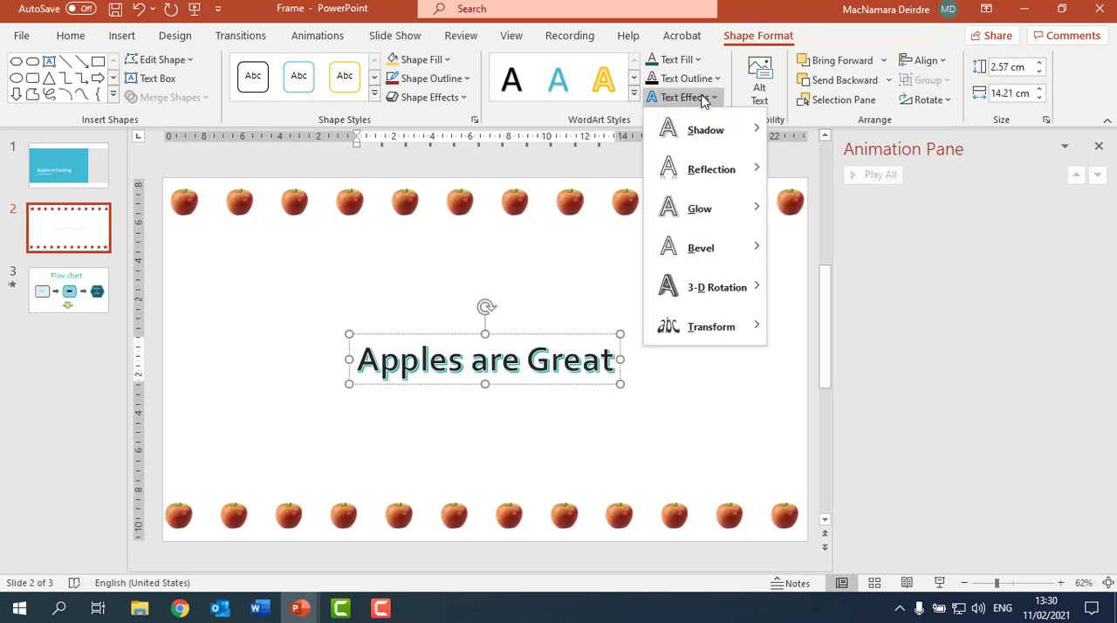
mouse_move(700, 208)
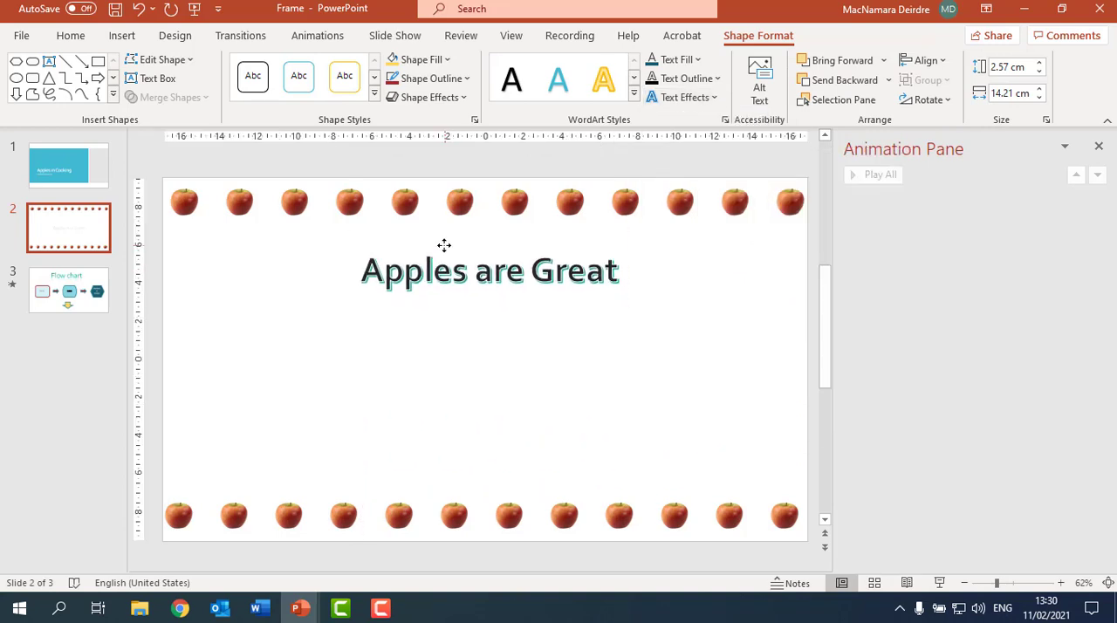
left_click(489, 268)
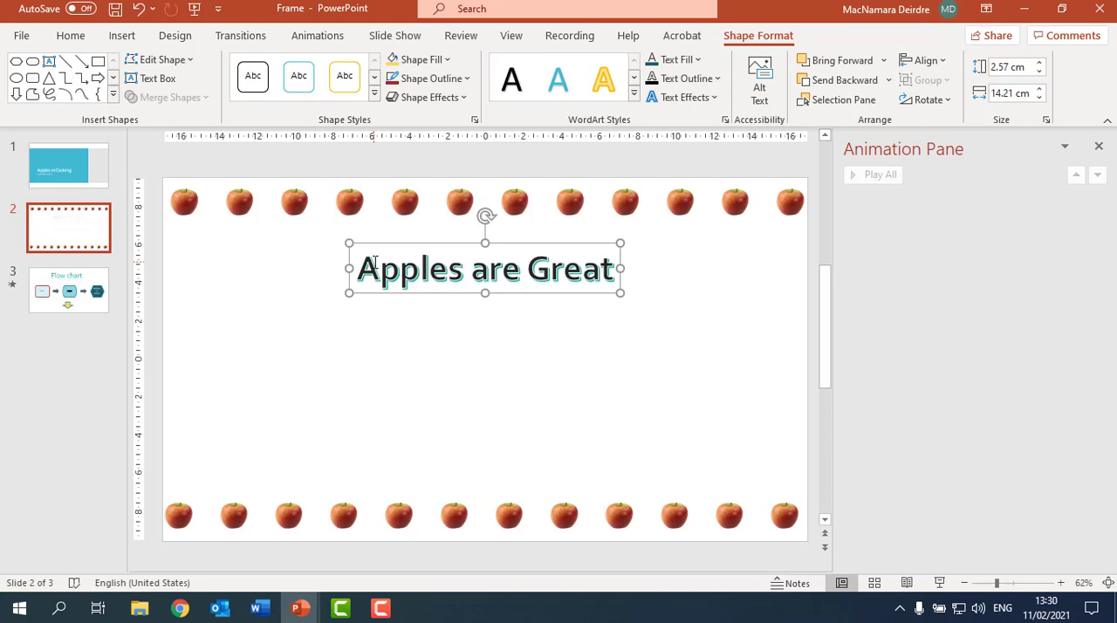
left_click(122, 35)
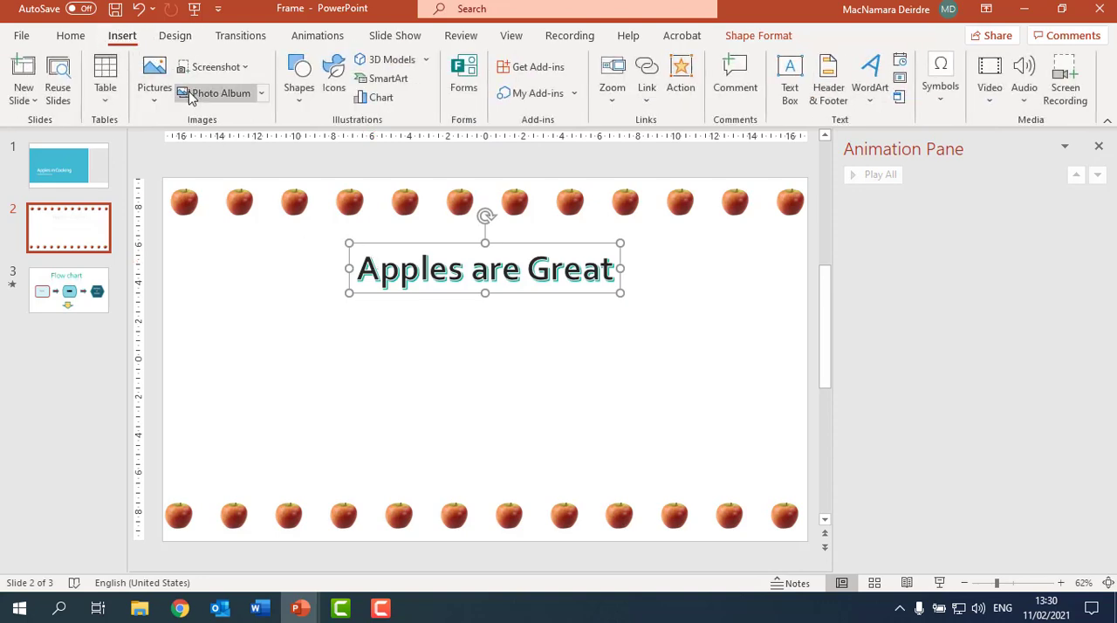
Search online pictures for 'apple pie' and browse the results for a photo to insert.
left_click(154, 73)
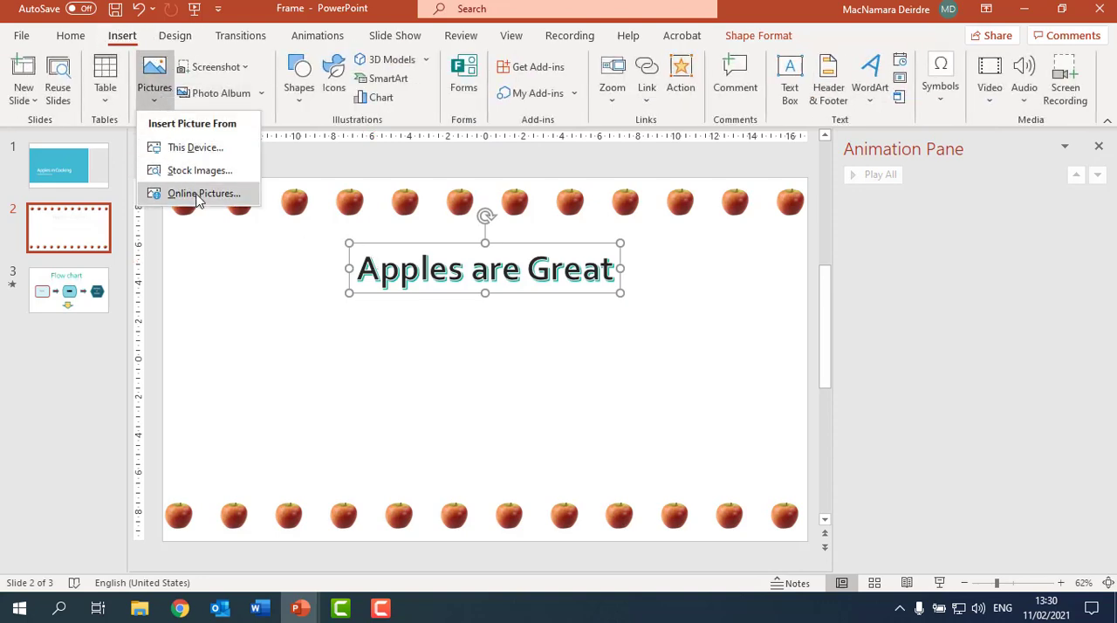
left_click(202, 192)
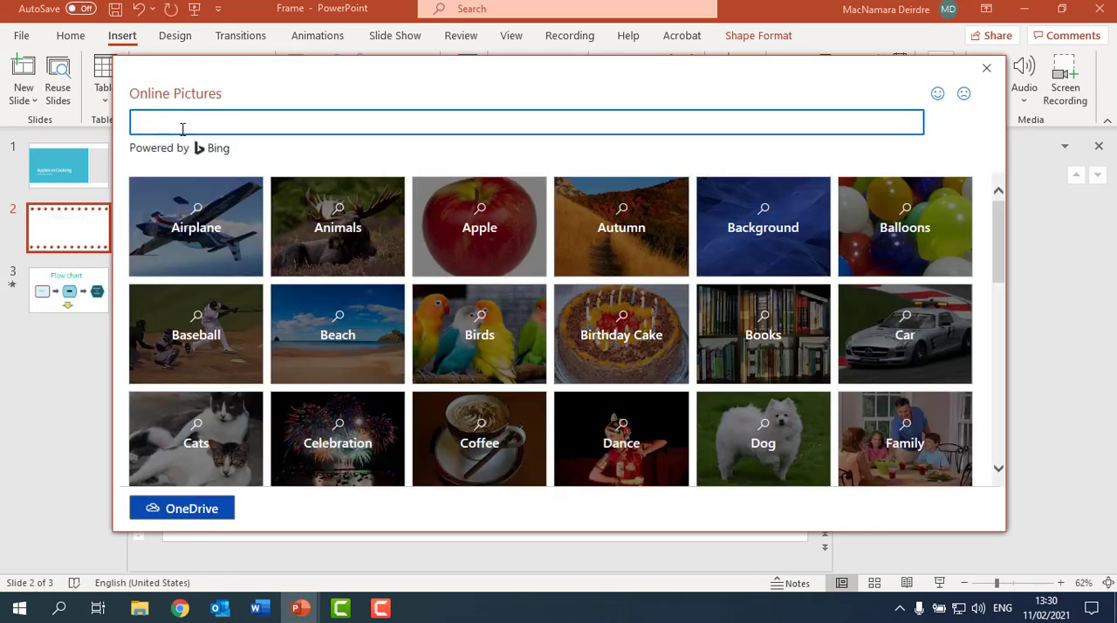
type("apple pie")
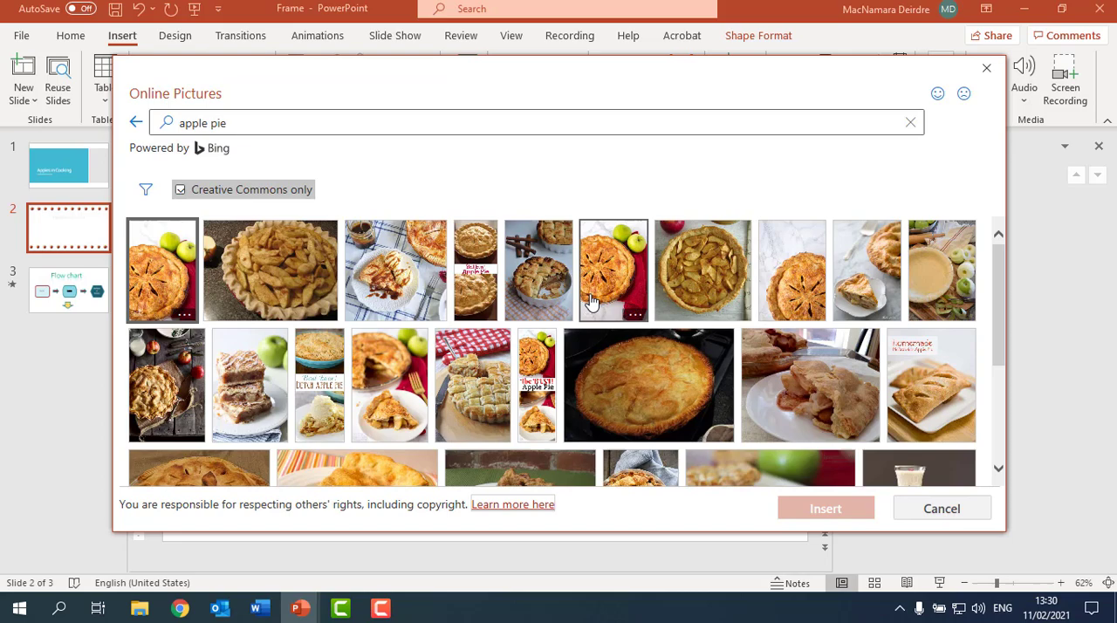
scroll("down", 3)
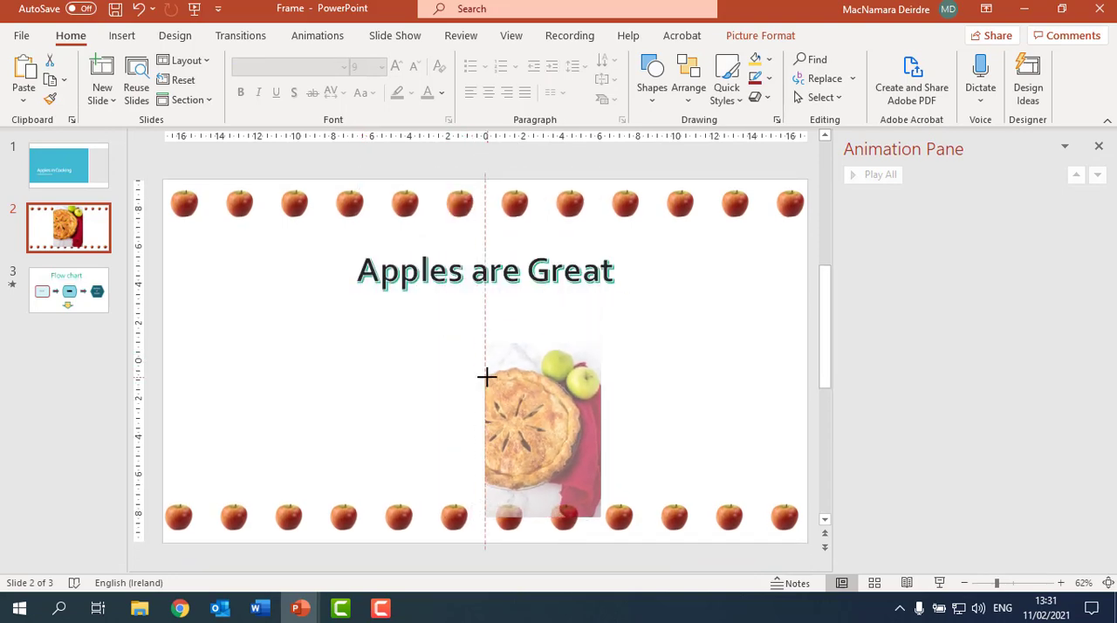
Move the apple pie photo left below the title and apply a rounded-corner frame style.
left_click_drag(541, 427, 341, 378)
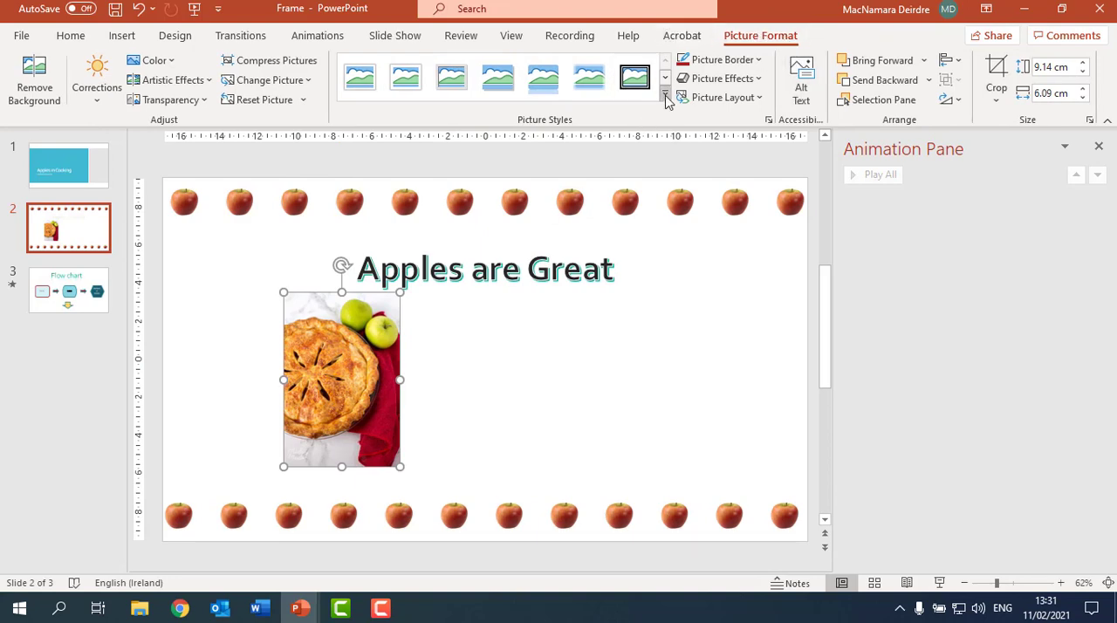
left_click(665, 97)
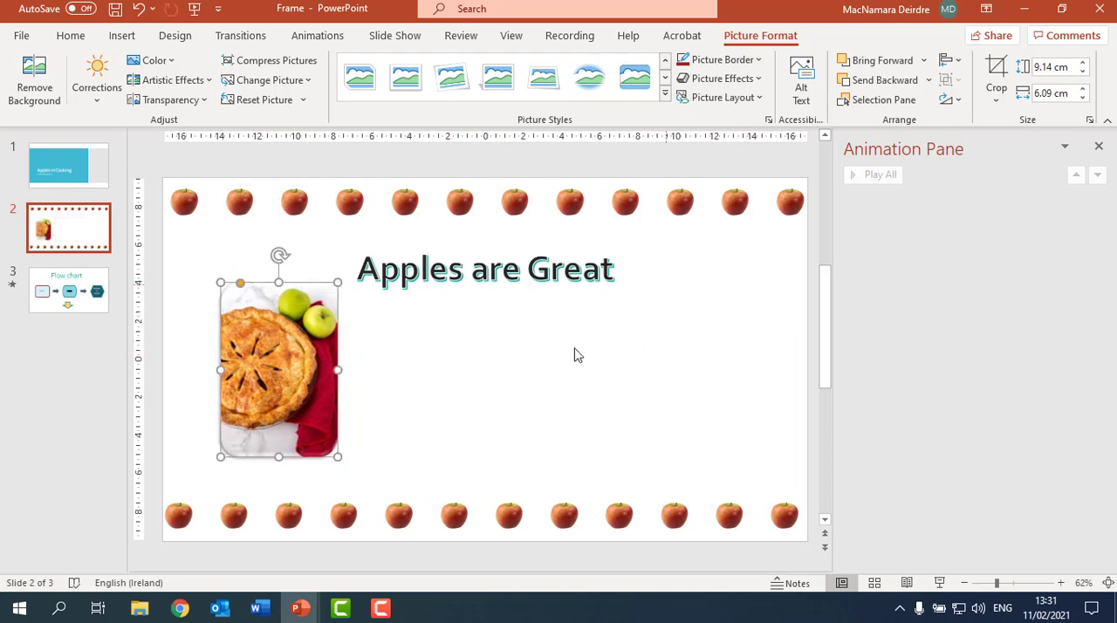
mouse_move(667, 358)
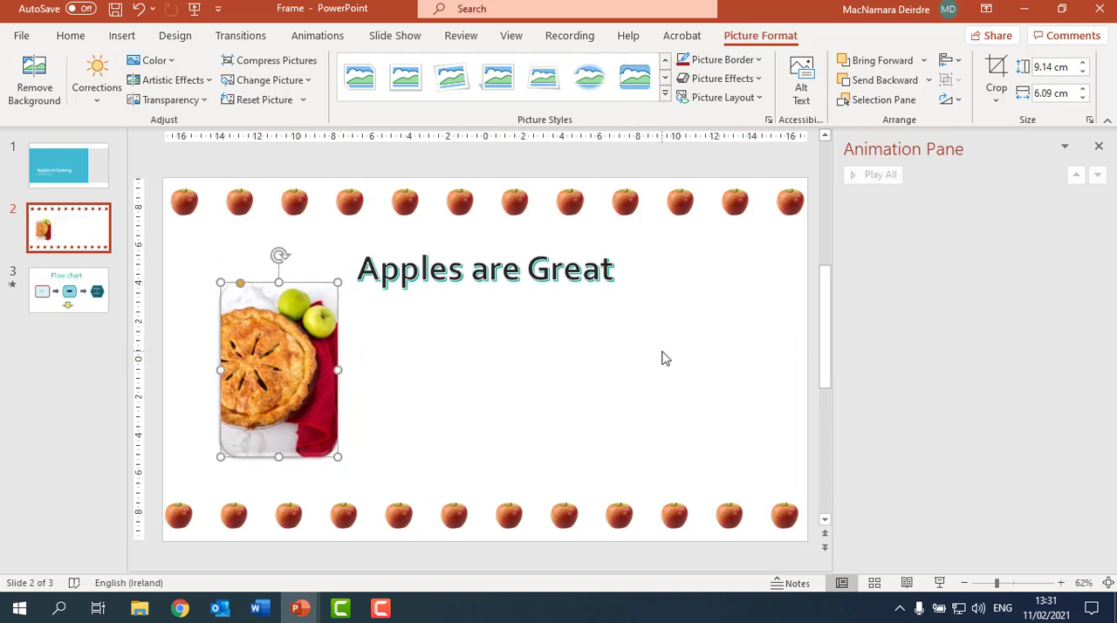